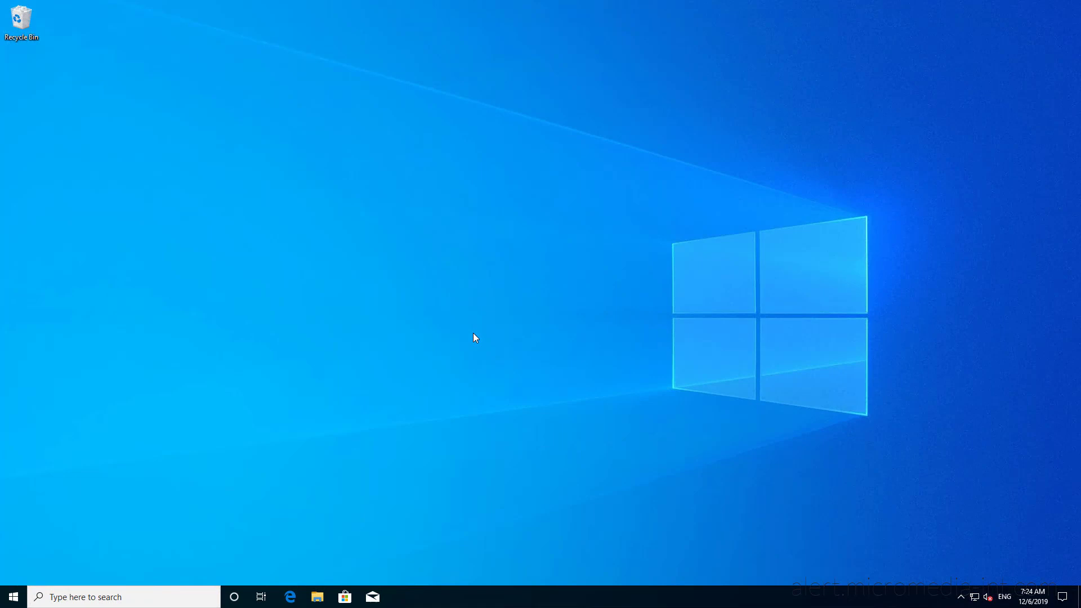
pyautogui.moveTo(325, 587)
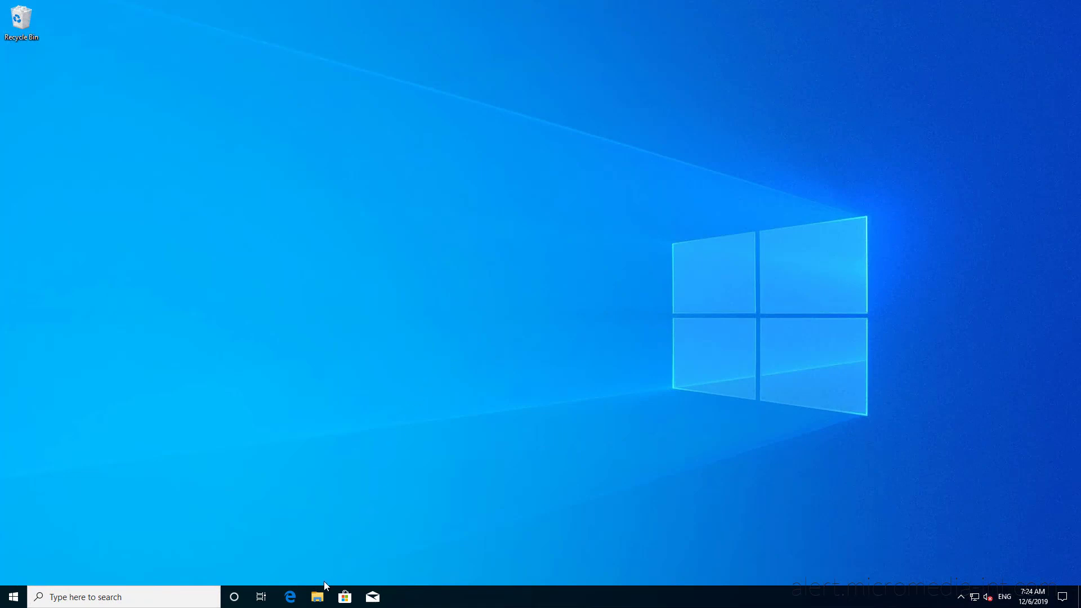
# Open File Explorer from the taskbar to show Quick access.
pyautogui.click(316, 596)
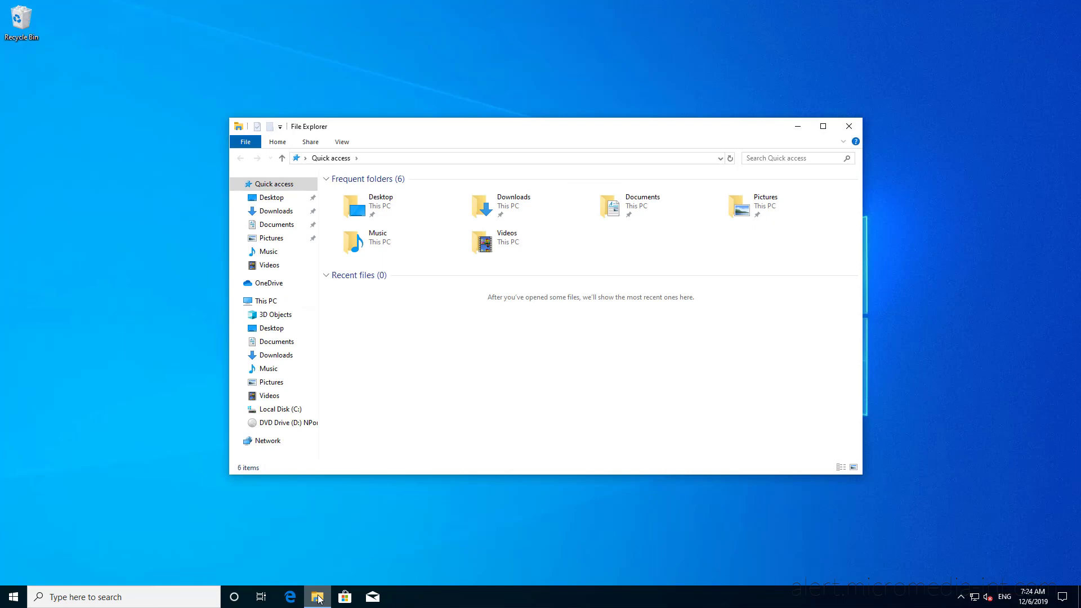
# Browse the DVD drive to Software > Windows.
pyautogui.click(823, 126)
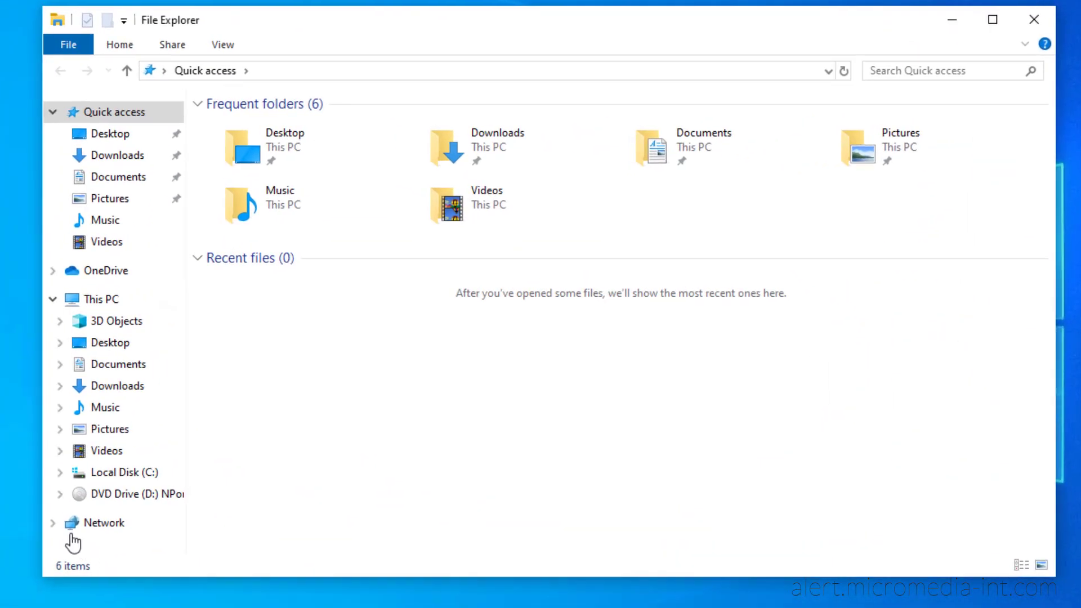
pyautogui.click(60, 494)
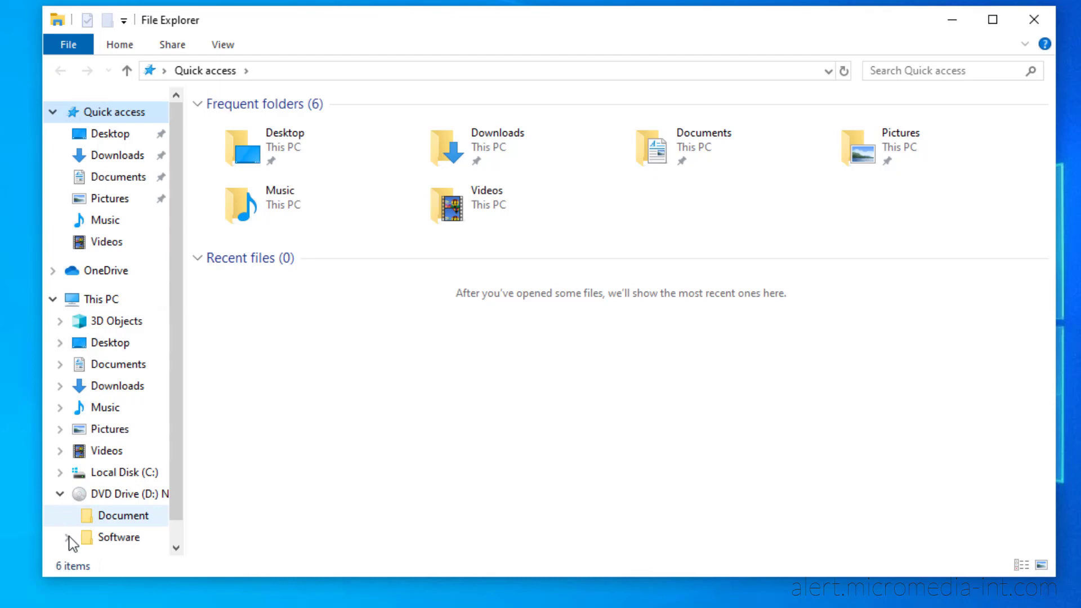
pyautogui.click(71, 537)
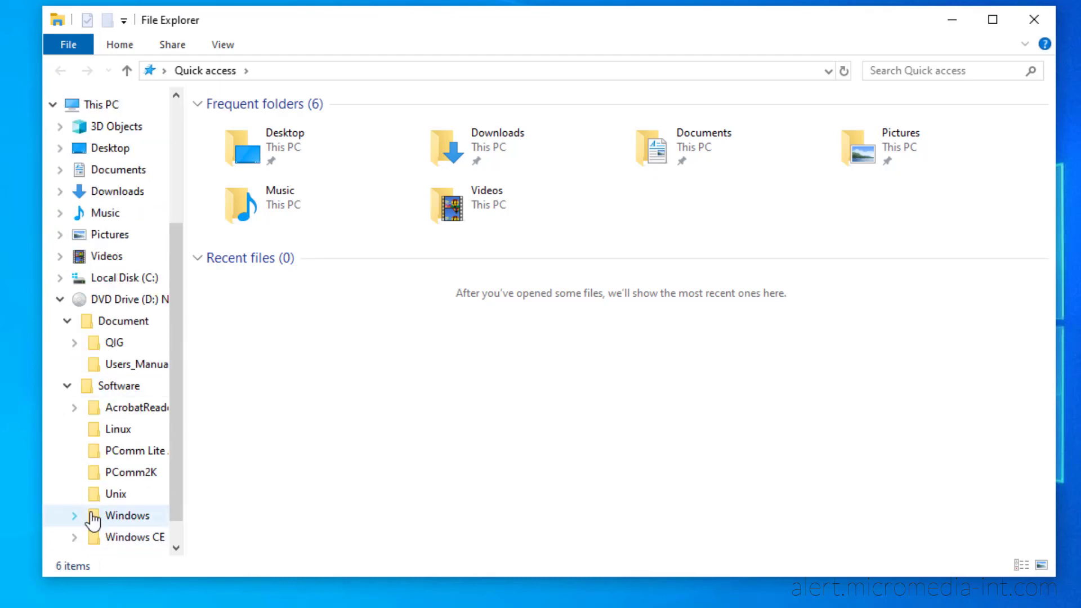
pyautogui.click(128, 515)
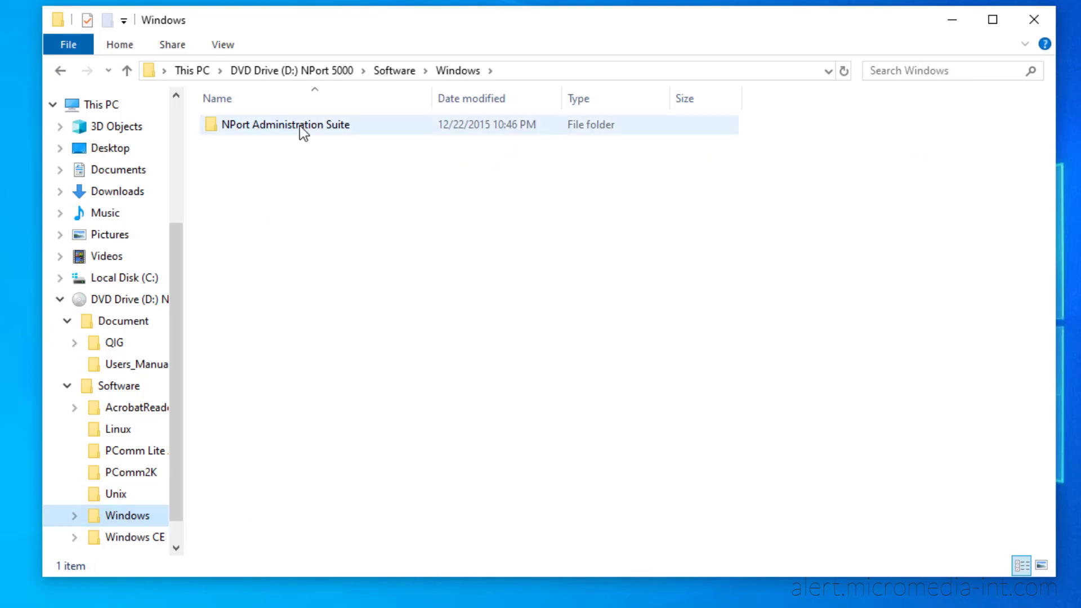
# Run Npadm_Setup_Ver1.20_Build_14120316 from the NPort Administration Suite folder and approve the UAC prompt.
pyautogui.doubleClick(285, 125)
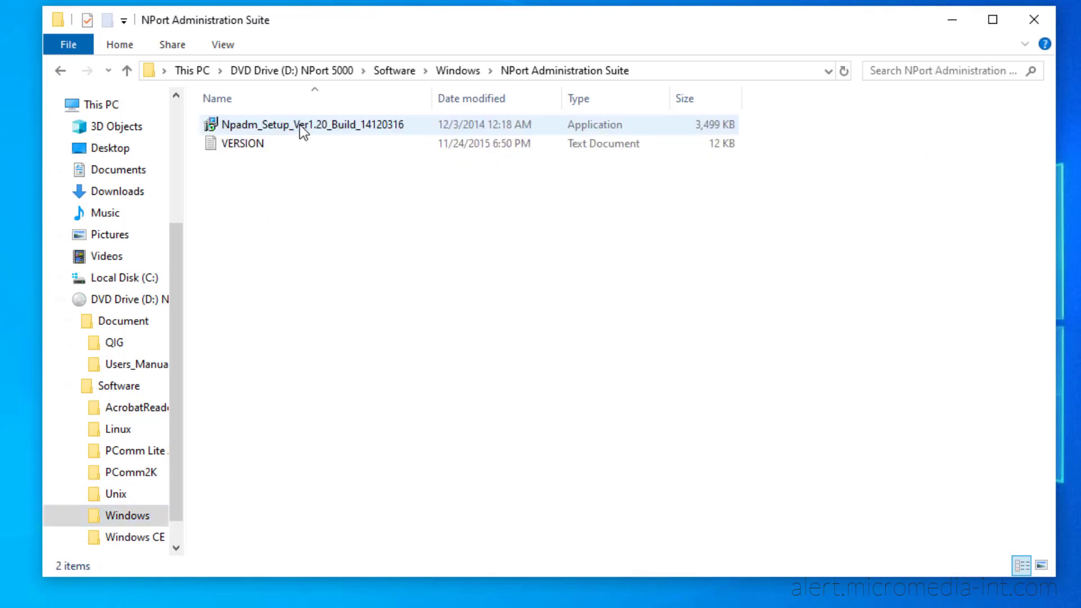
pyautogui.doubleClick(311, 125)
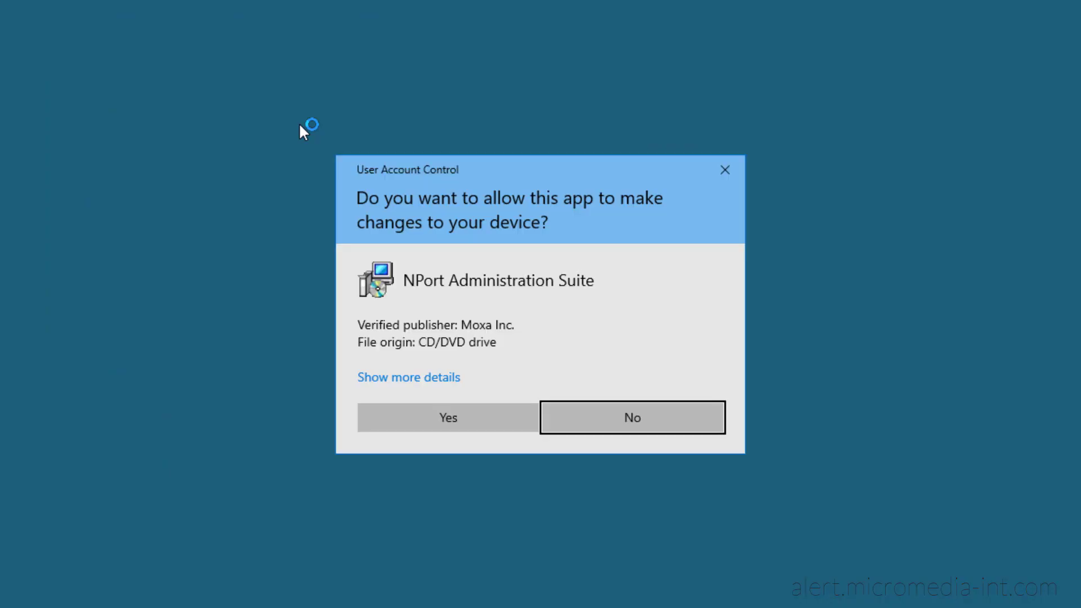
pyautogui.moveTo(350, 361)
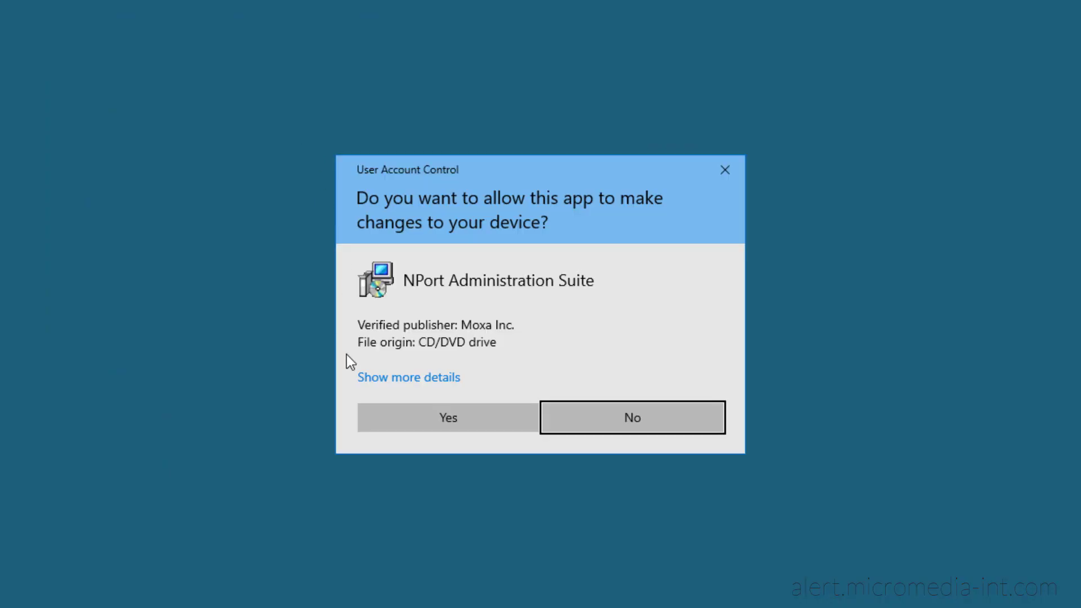
pyautogui.moveTo(448, 418)
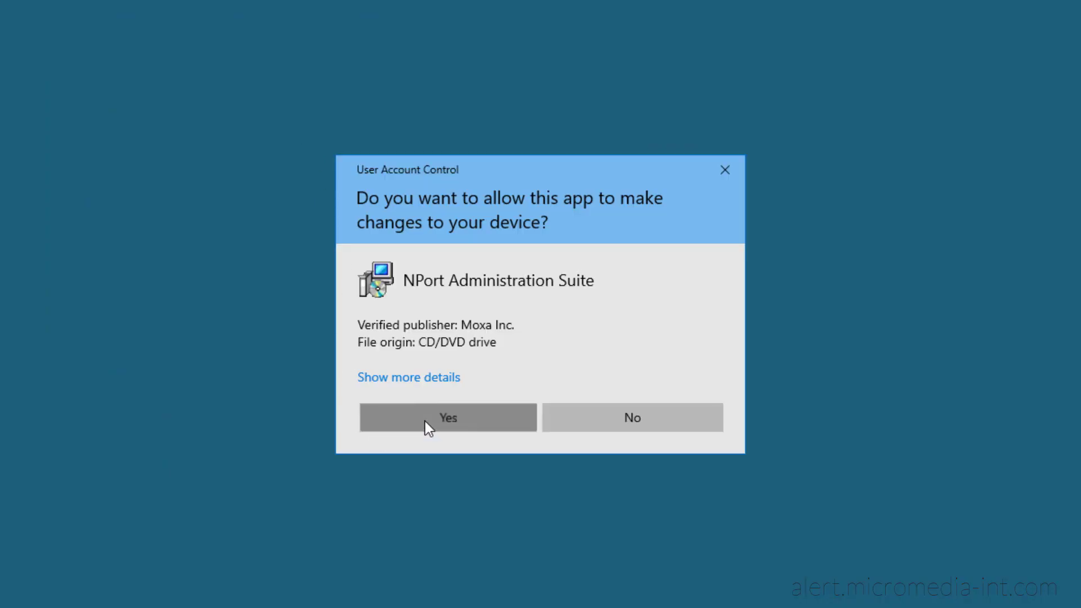
pyautogui.click(446, 417)
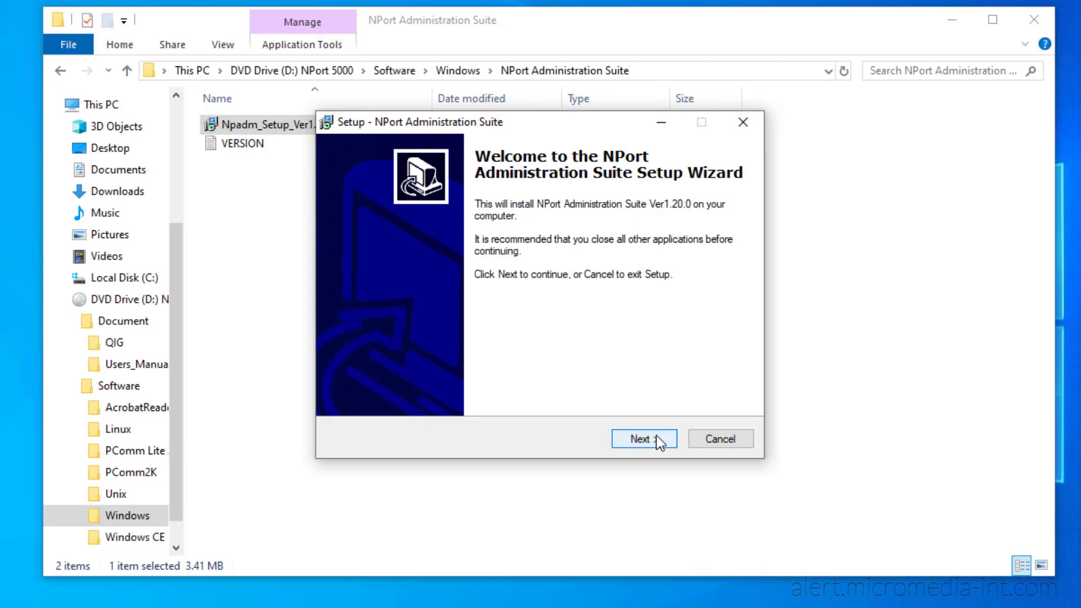
# Install NPort Administration Suite to the default folders and finish with NPort Administrator launching.
pyautogui.click(643, 439)
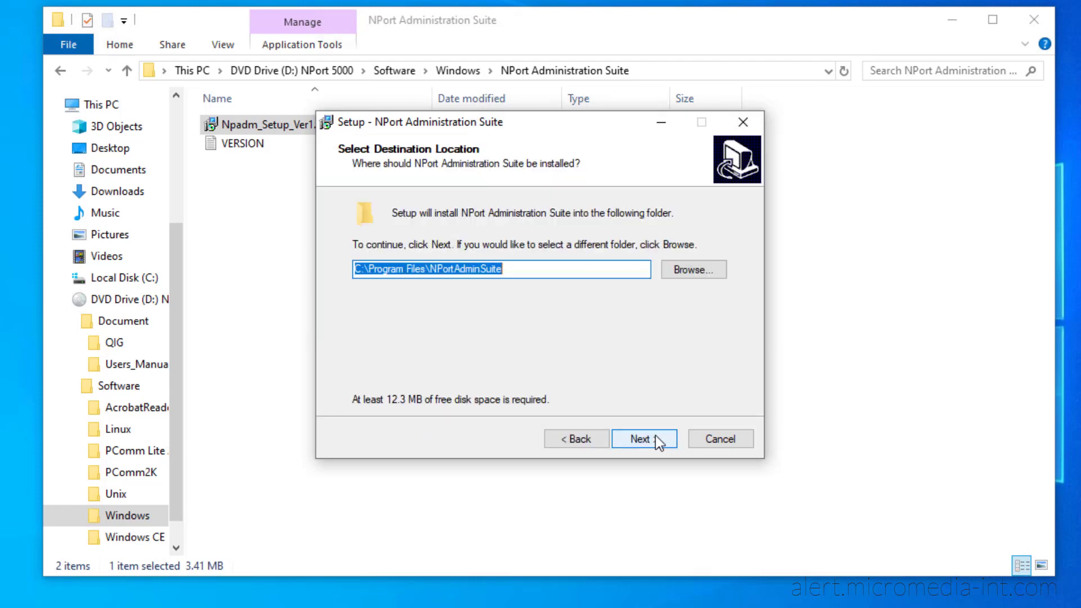
pyautogui.click(643, 439)
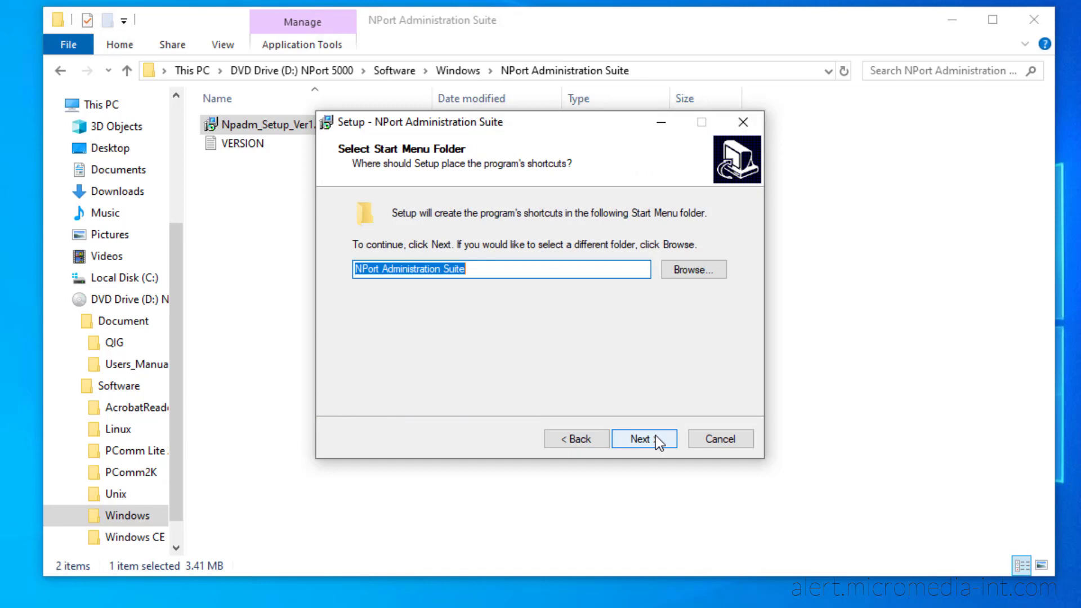
pyautogui.click(643, 439)
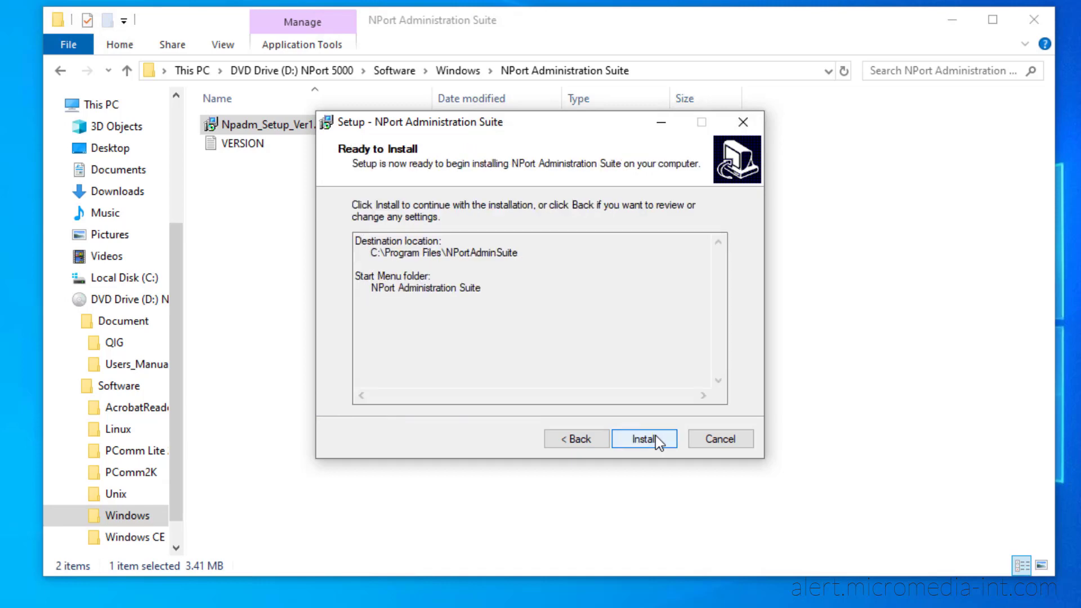
pyautogui.click(644, 439)
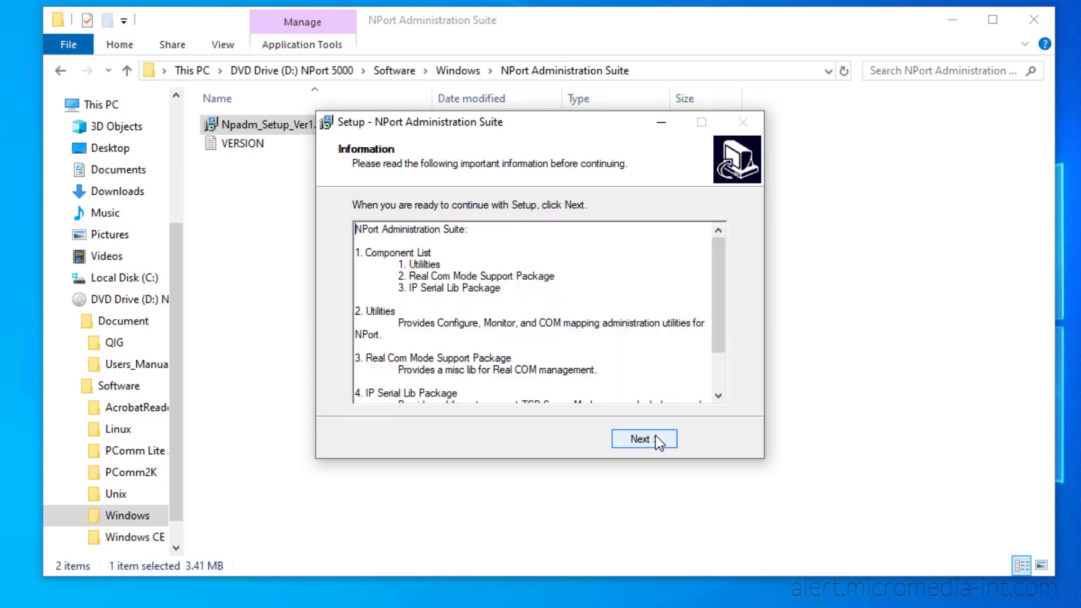
pyautogui.click(643, 440)
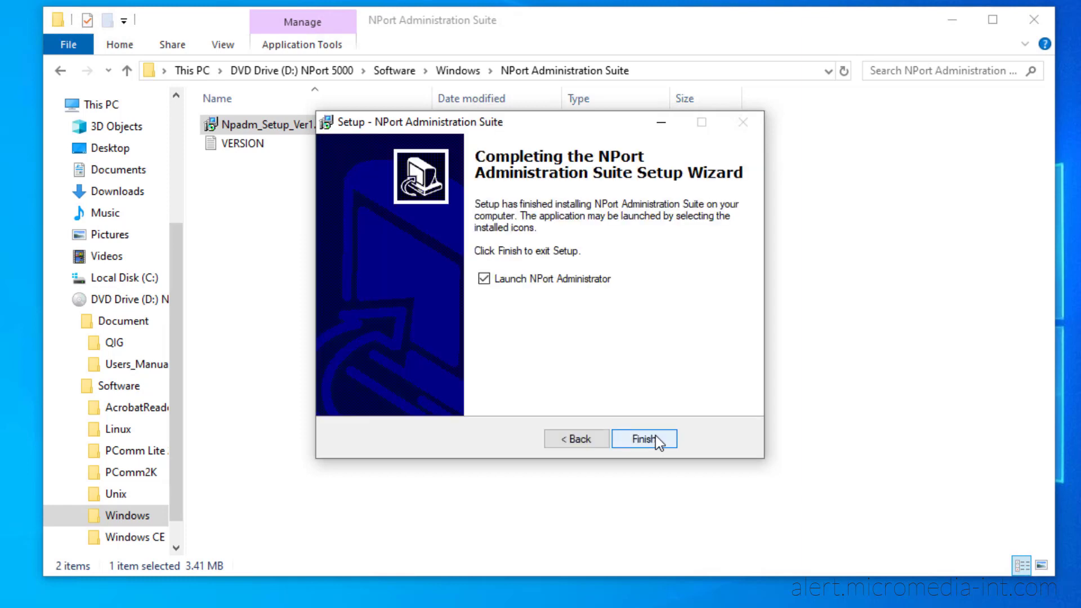
pyautogui.click(643, 439)
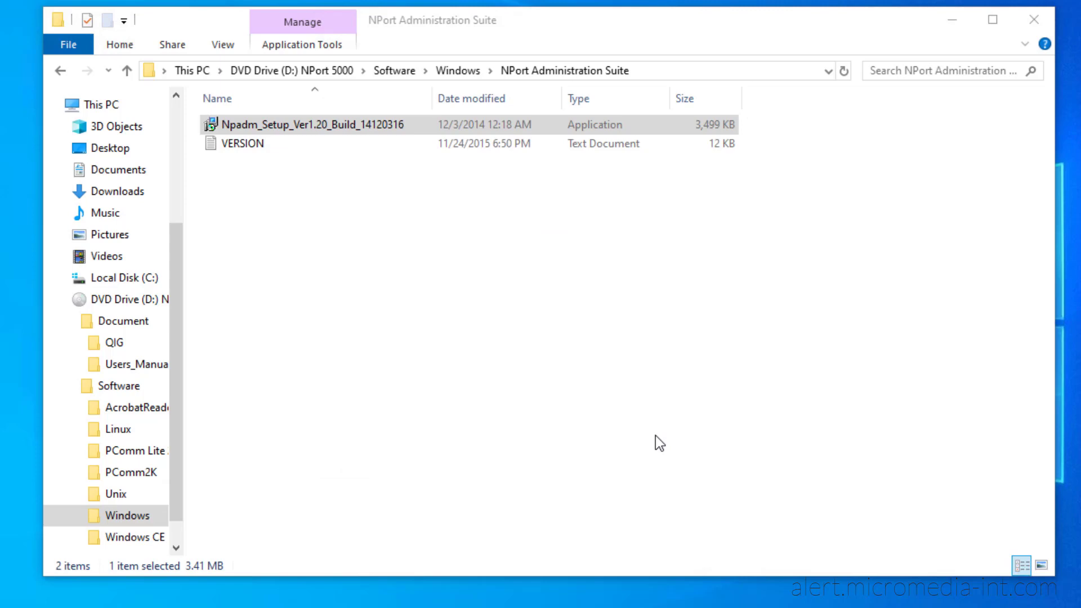
# Open the Configuration function in NPort Administrator, with no devices listed.
pyautogui.doubleClick(309, 124)
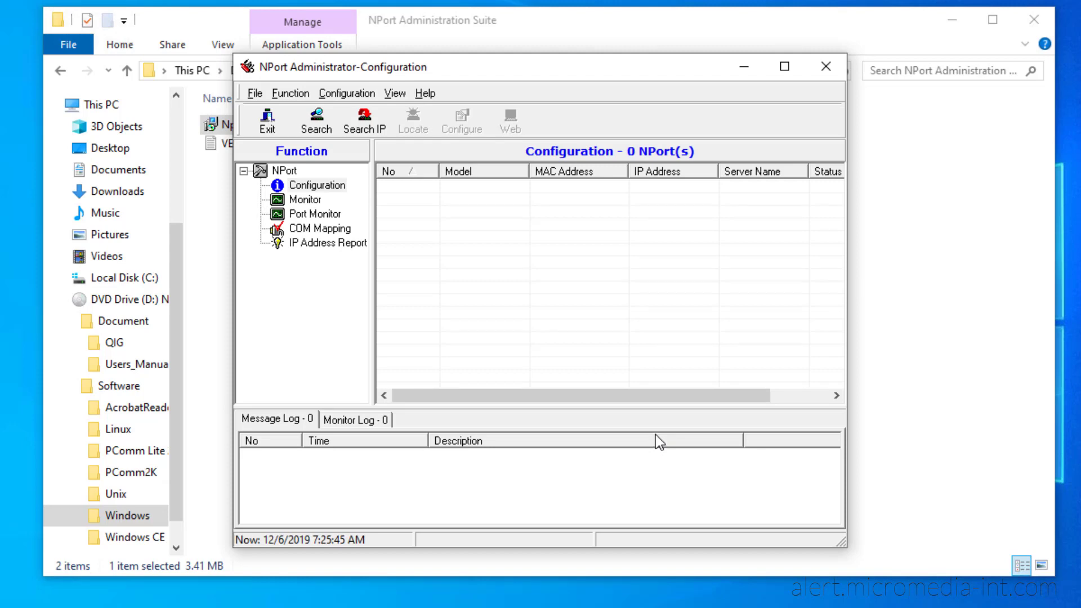
pyautogui.moveTo(469, 299)
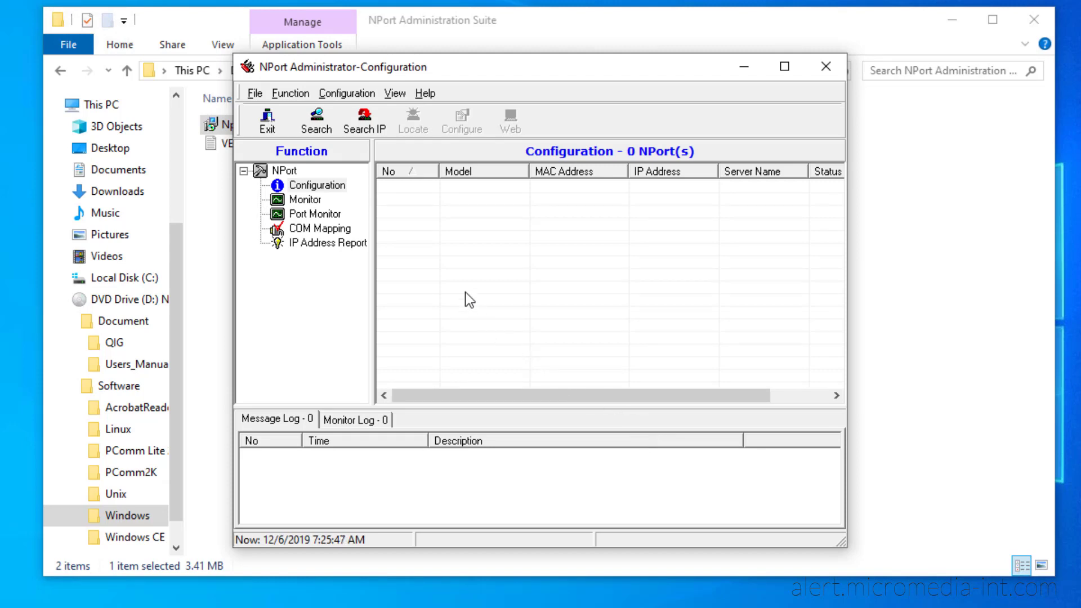
pyautogui.moveTo(316, 123)
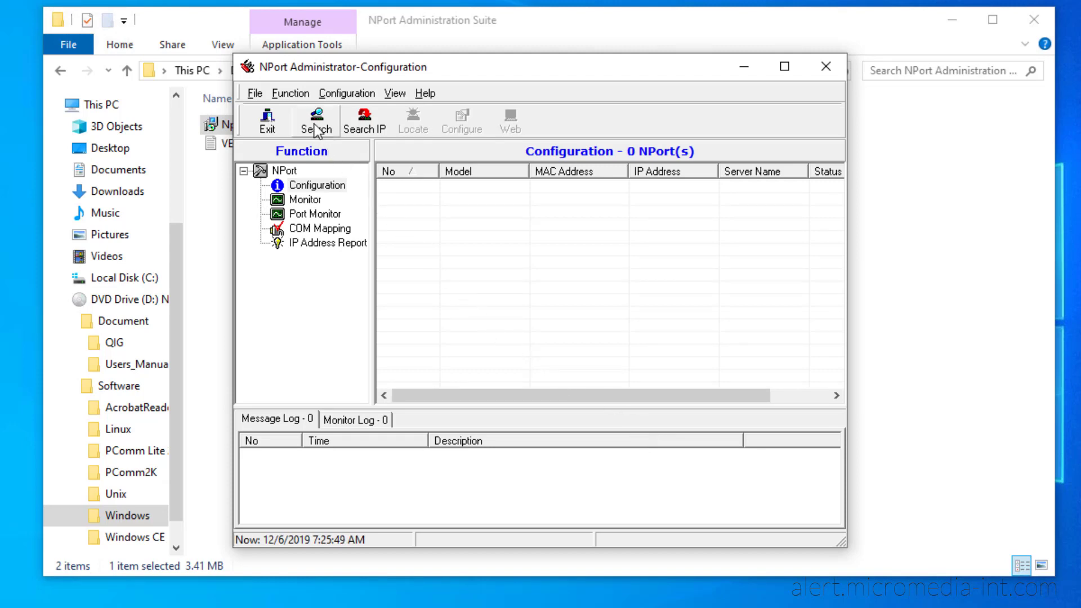
# Search the network and list the locked NPort 5110 at 192.168.127.254.
pyautogui.click(315, 121)
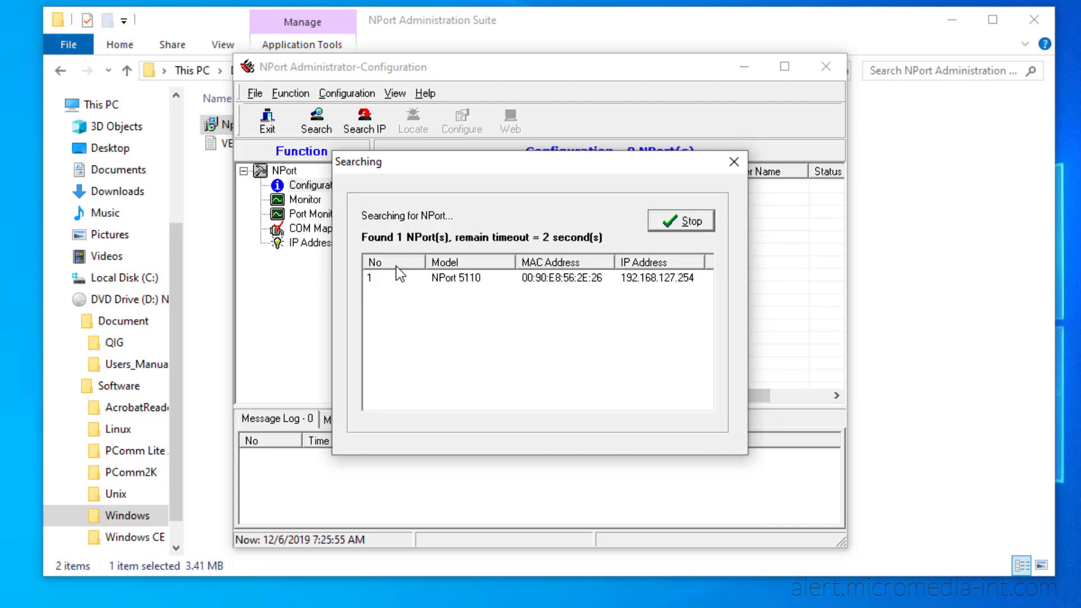
pyautogui.click(680, 220)
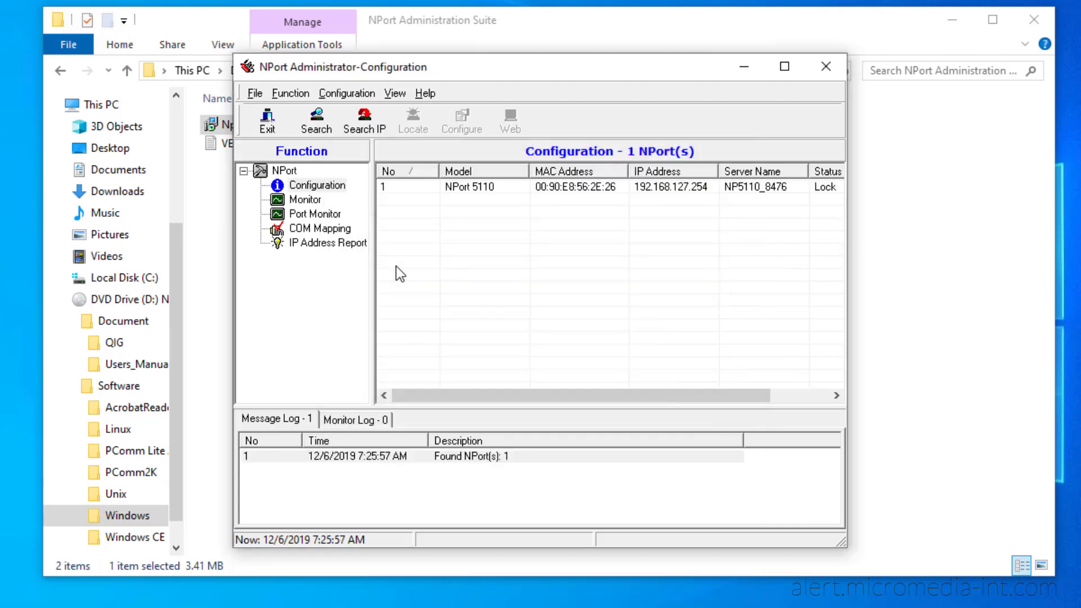
pyautogui.moveTo(723, 208)
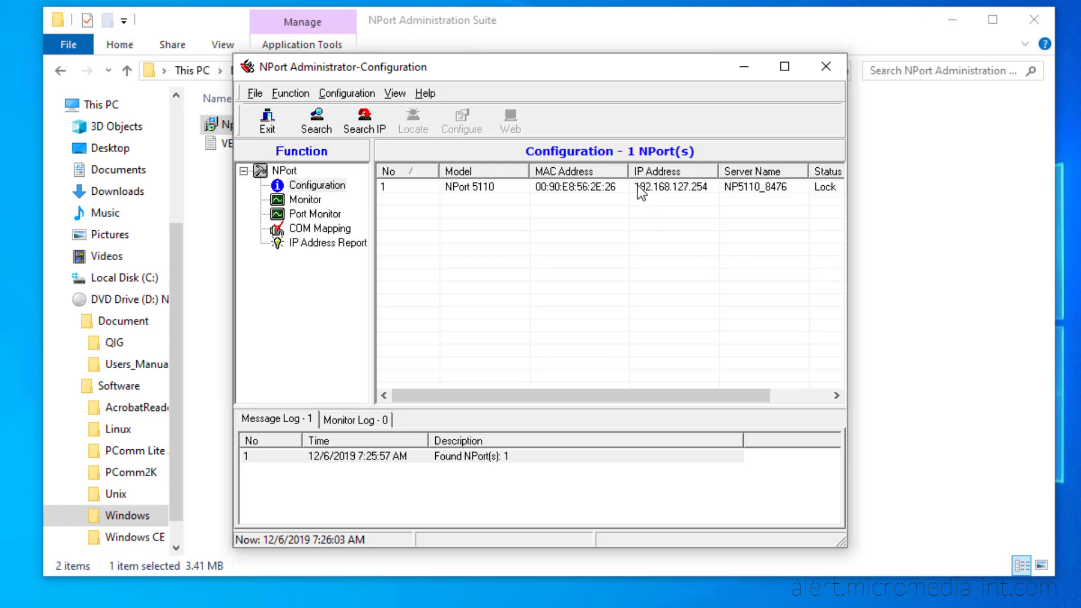
pyautogui.rightClick(641, 187)
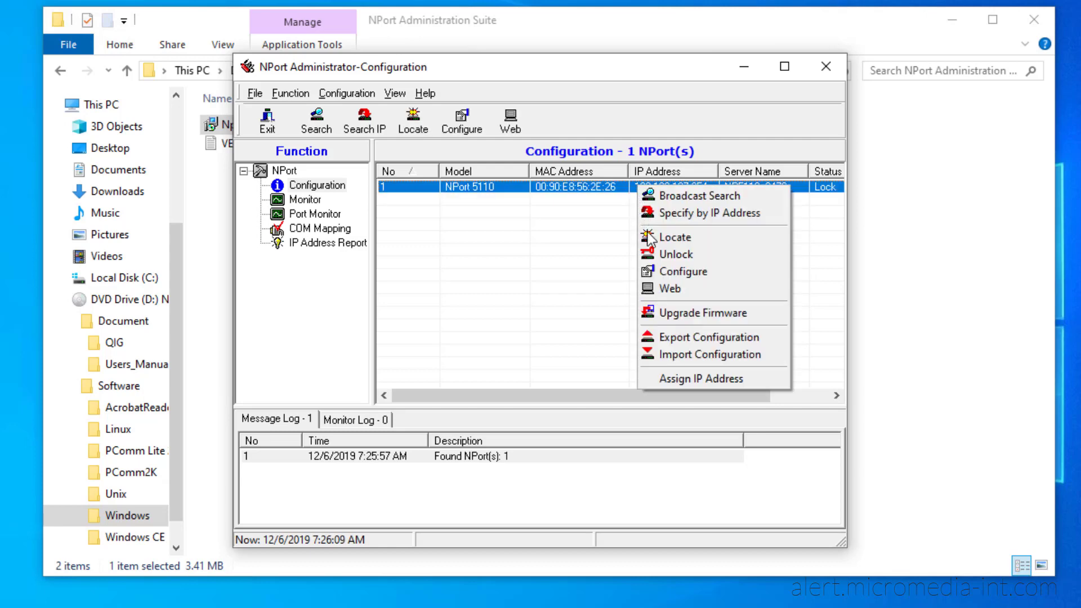
pyautogui.click(678, 255)
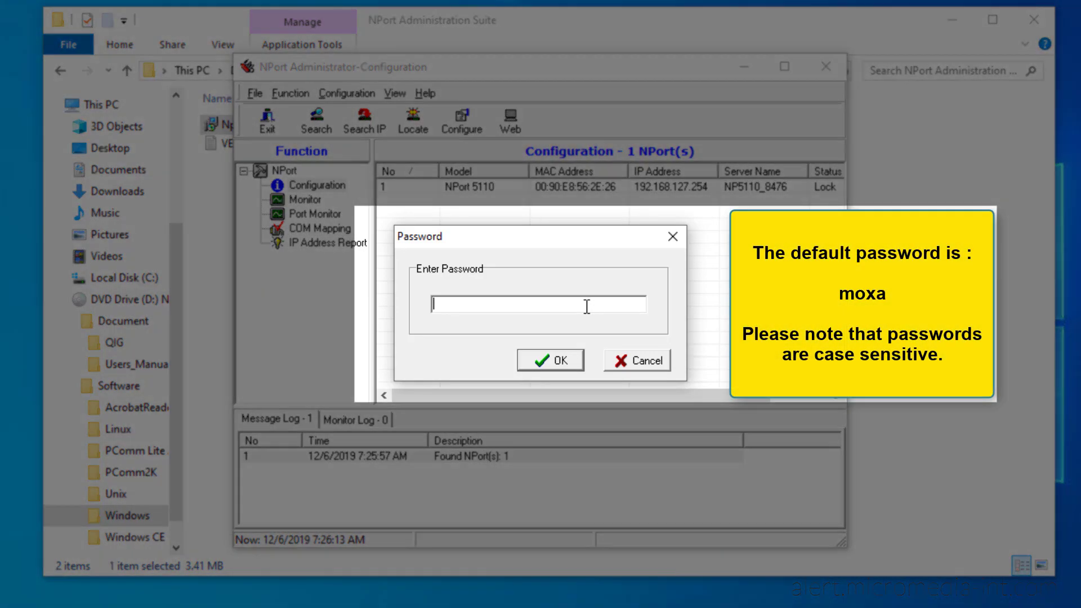
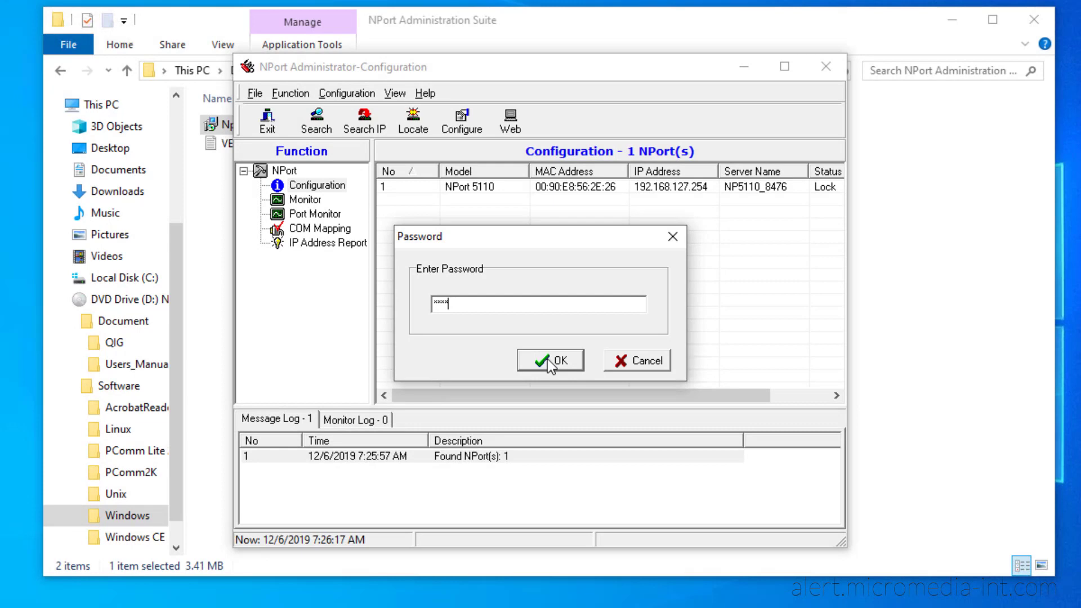
pyautogui.click(550, 360)
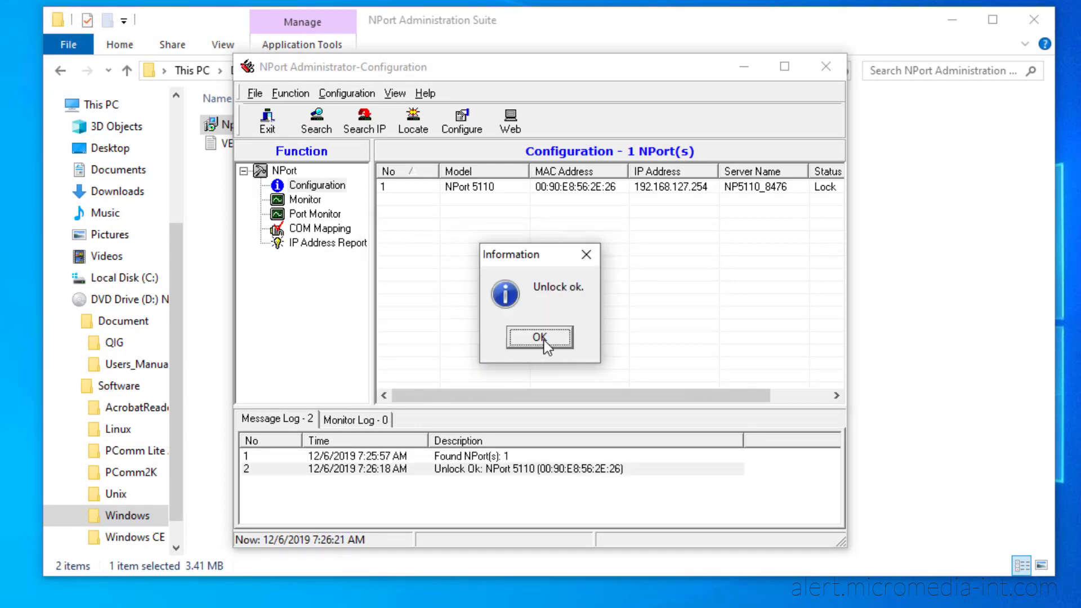
pyautogui.click(540, 337)
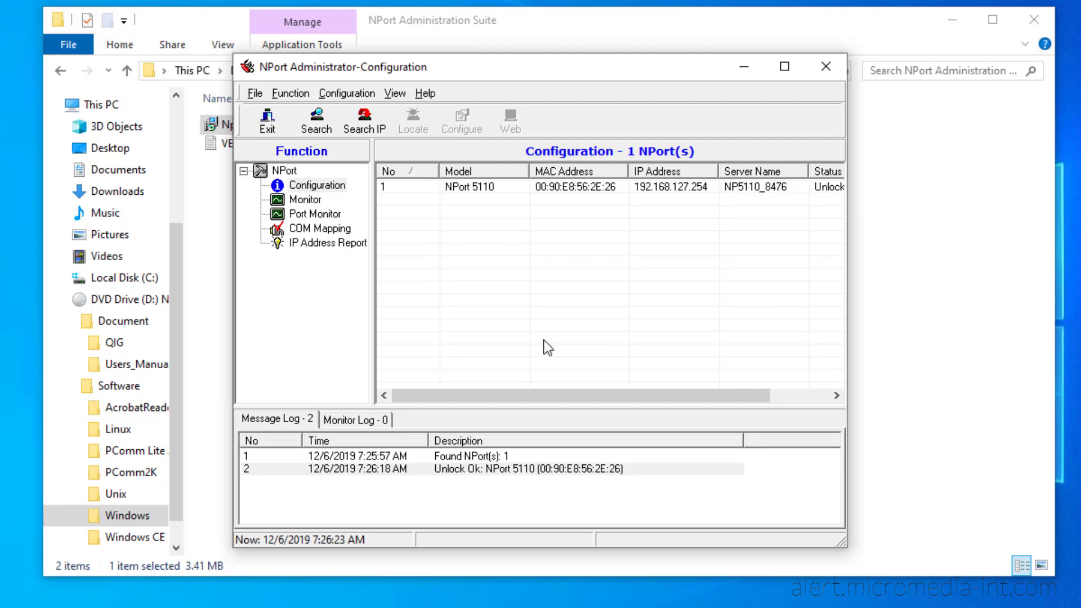
# In the NPort 5110's Network settings, enable Modify and set IP Configuration to DHCP.
pyautogui.click(461, 121)
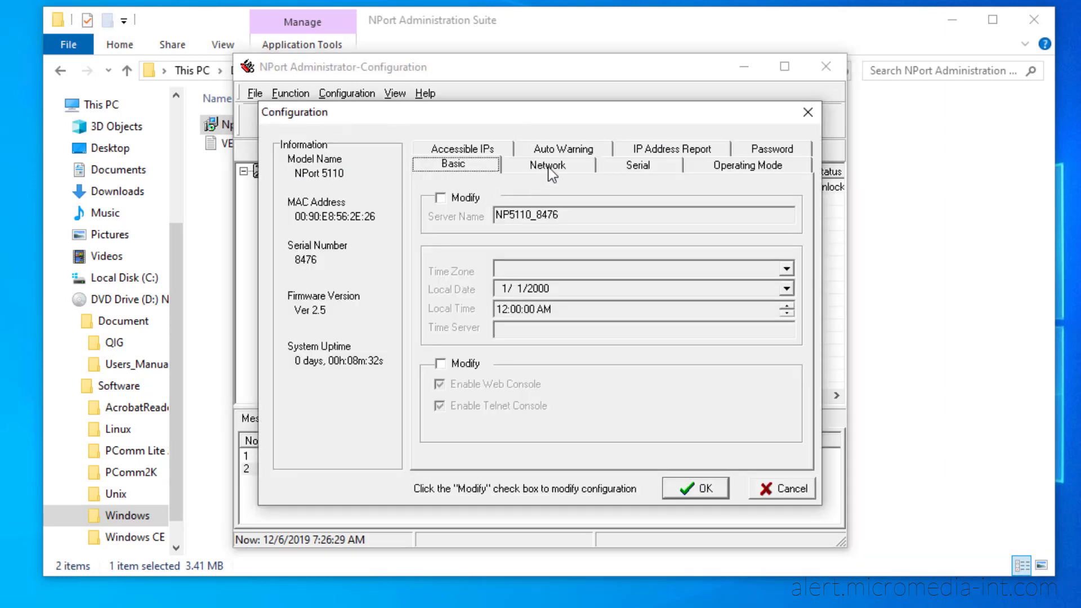
pyautogui.click(547, 165)
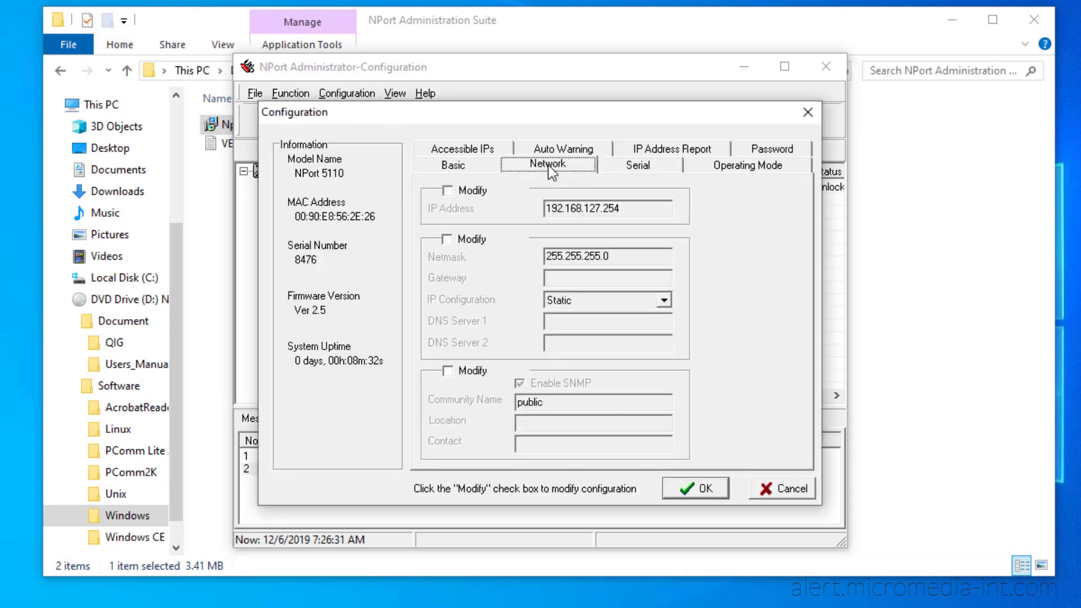
pyautogui.moveTo(457, 197)
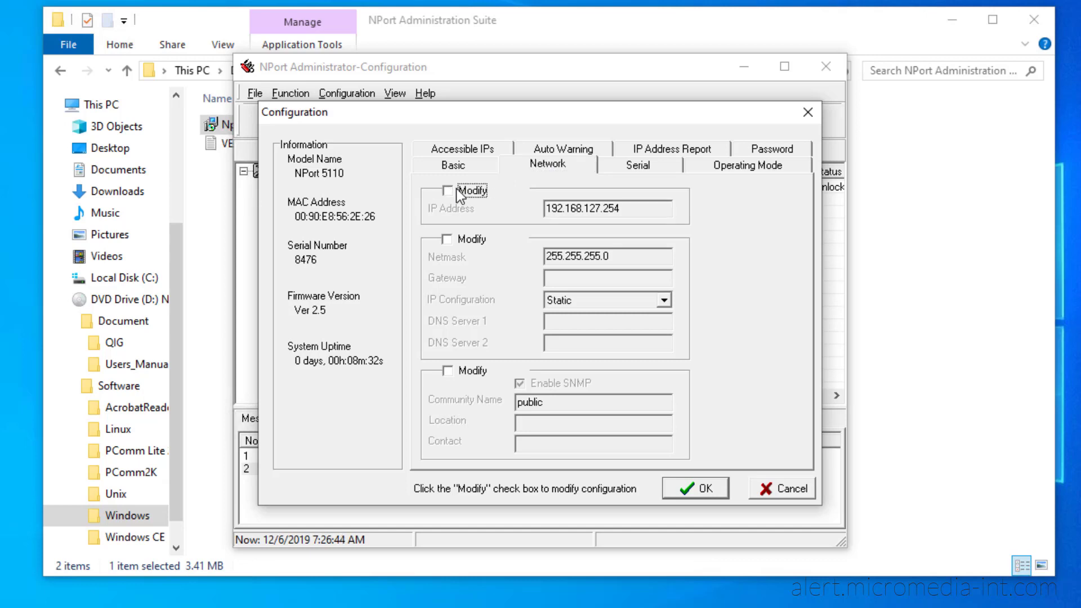
pyautogui.click(446, 239)
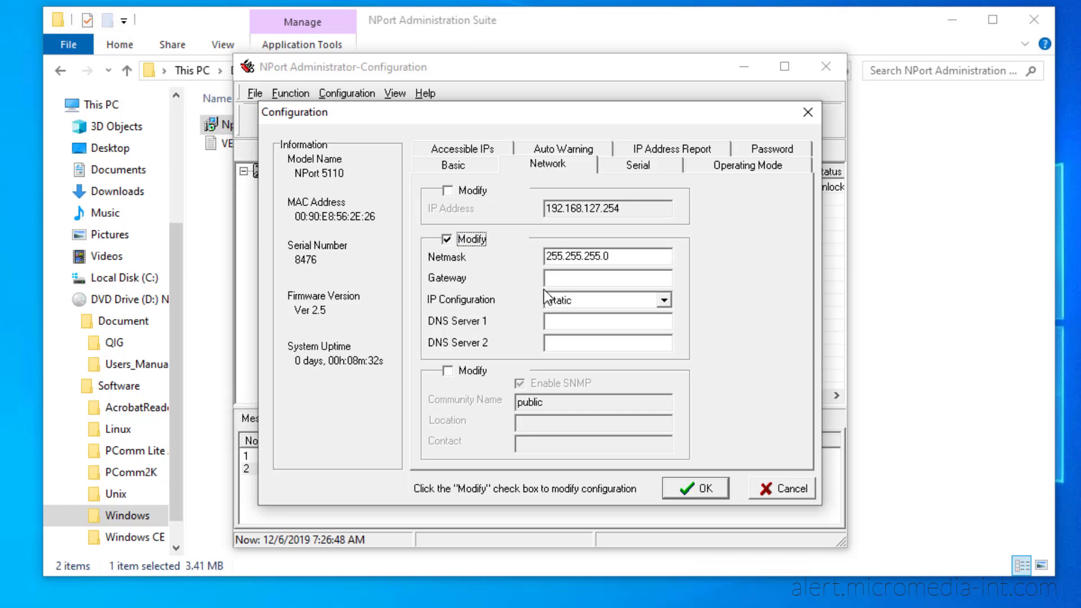
pyautogui.click(659, 299)
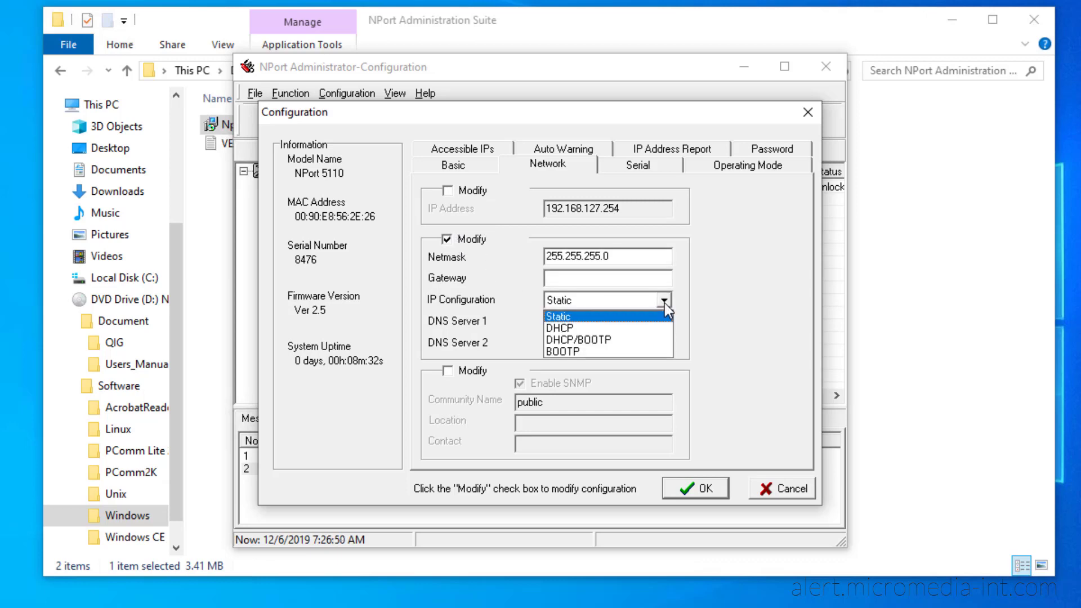
pyautogui.click(559, 327)
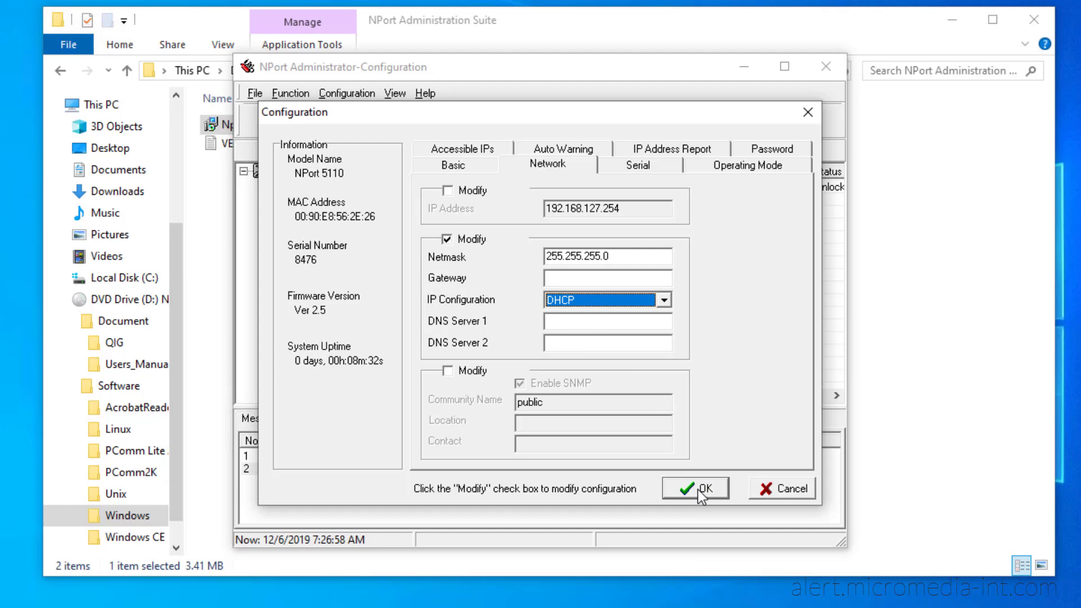
# Apply the DHCP configuration and dismiss the 'Configuration is applied ok' message.
pyautogui.click(696, 488)
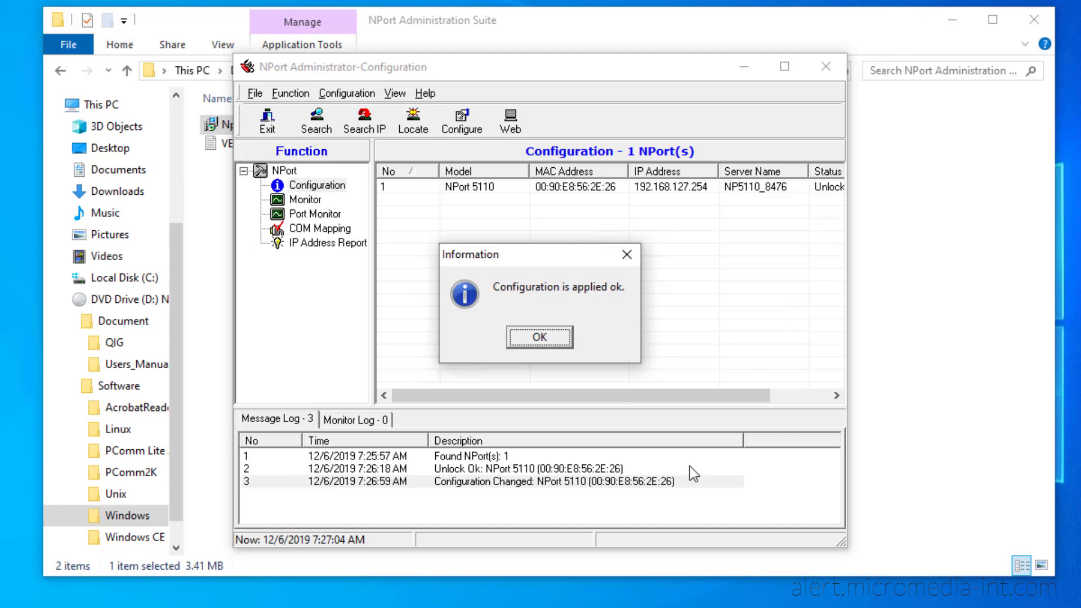
pyautogui.moveTo(610, 412)
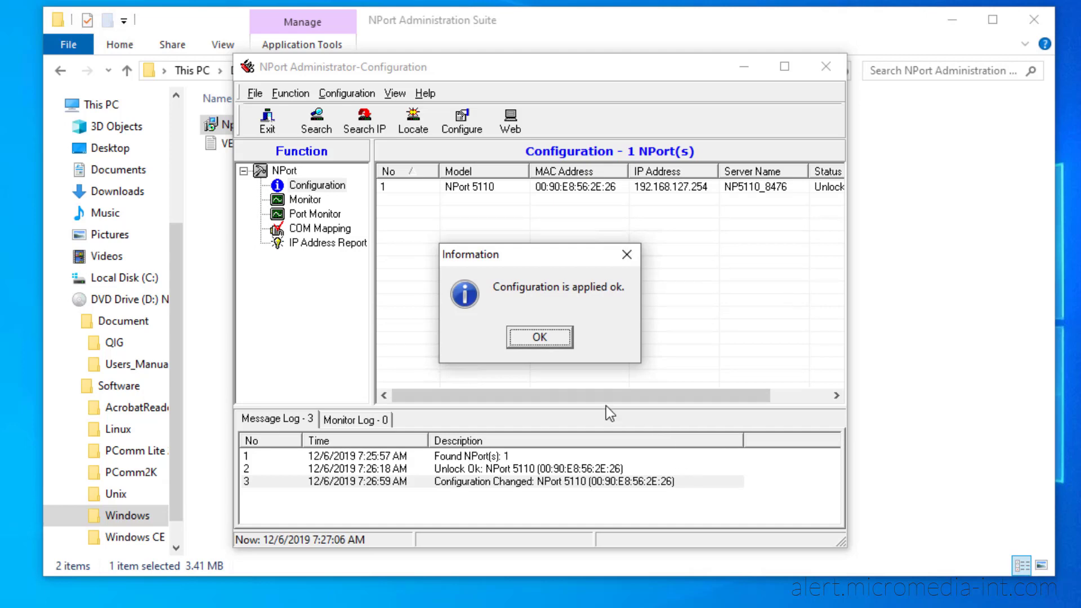
pyautogui.click(539, 337)
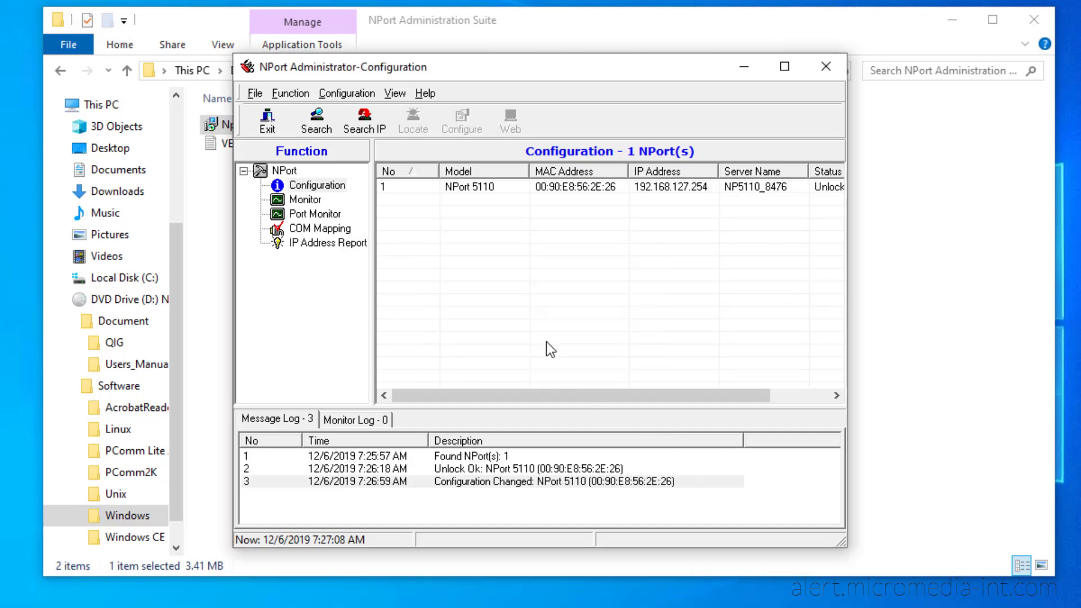
pyautogui.moveTo(319, 200)
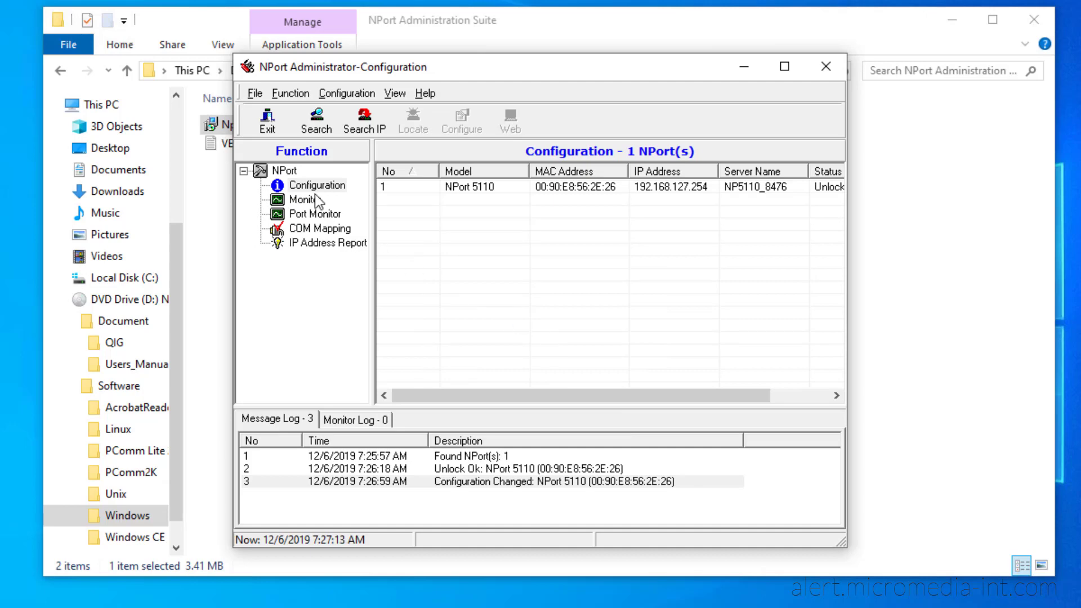
# Rescan to find the NPort 5110 at 192.168.38.129, then open COM Mapping.
pyautogui.click(316, 120)
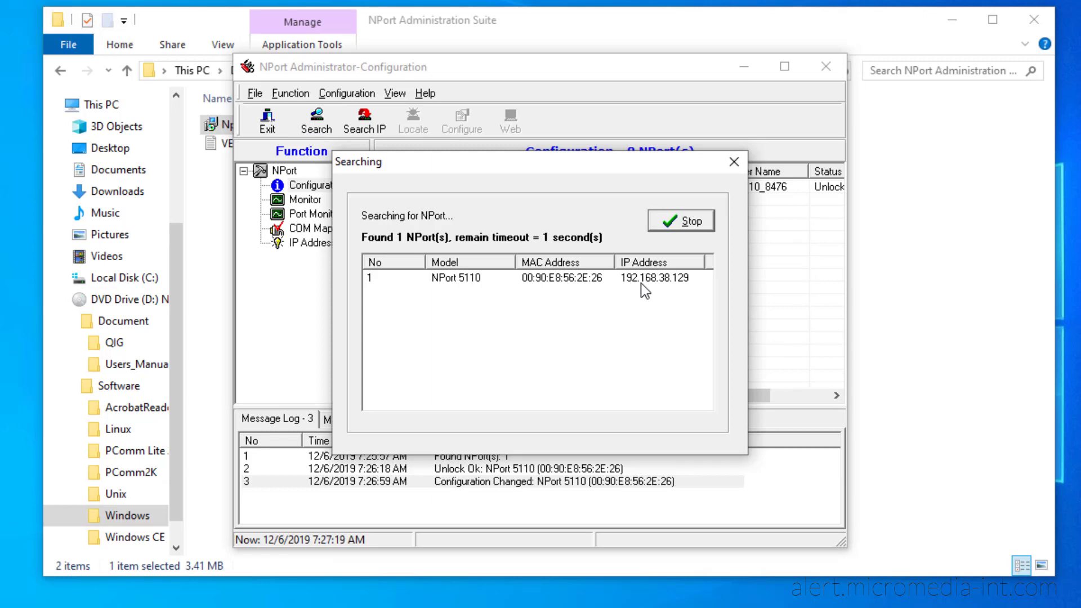
pyautogui.click(680, 221)
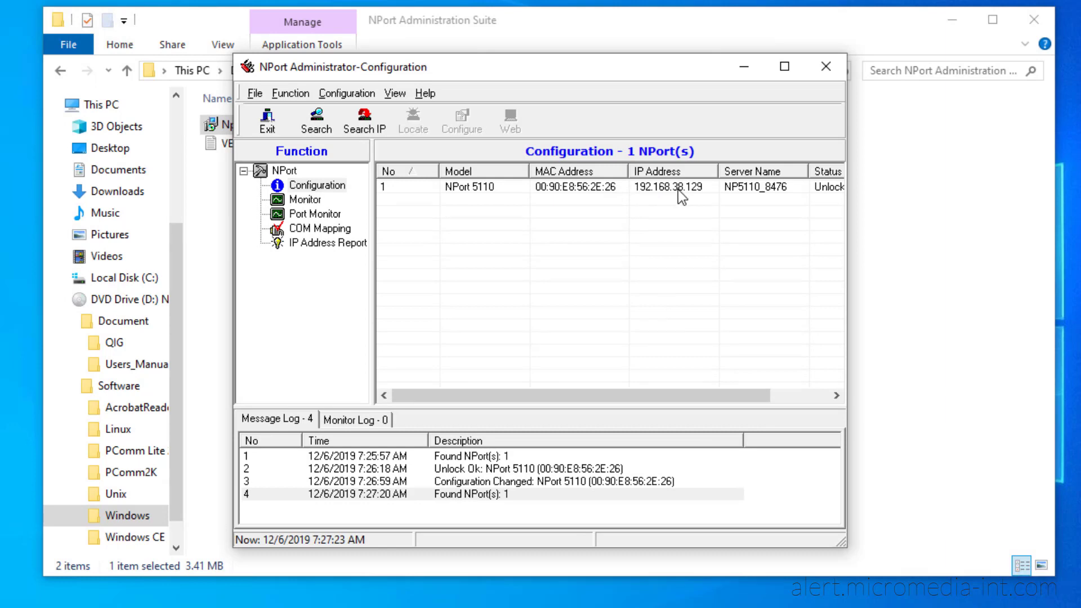
pyautogui.moveTo(651, 196)
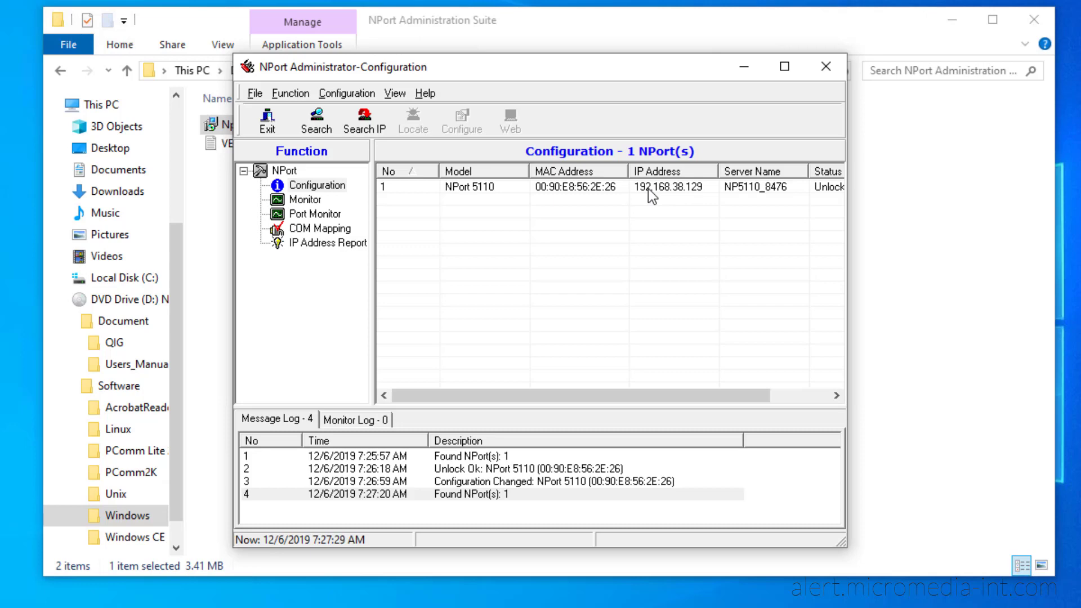
pyautogui.click(320, 228)
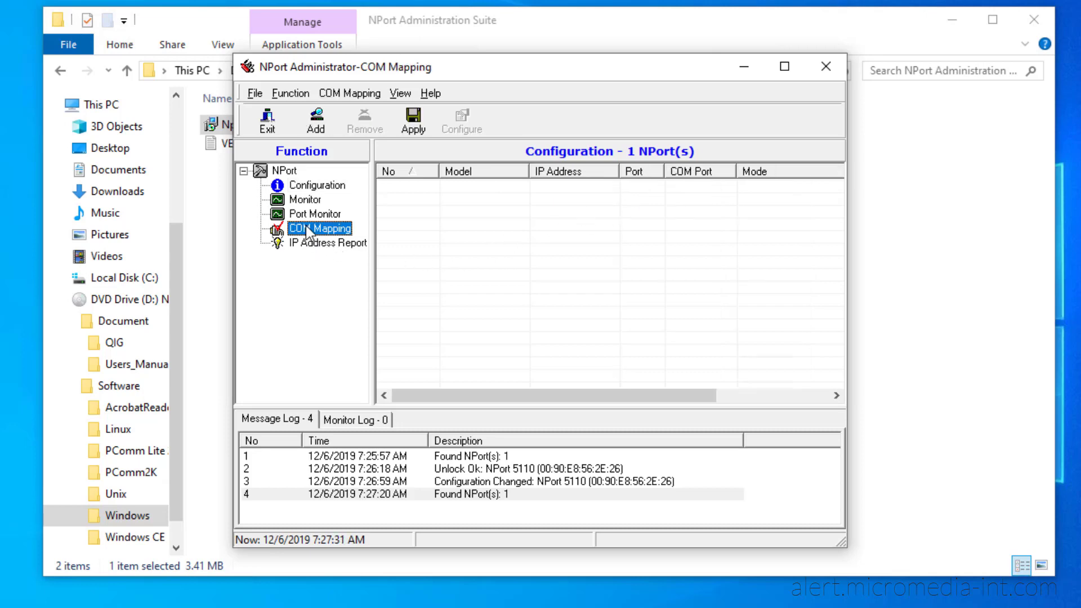
# Add the found NPort 5110 (192.168.38.129) to COM Mapping as COM4.
pyautogui.click(318, 228)
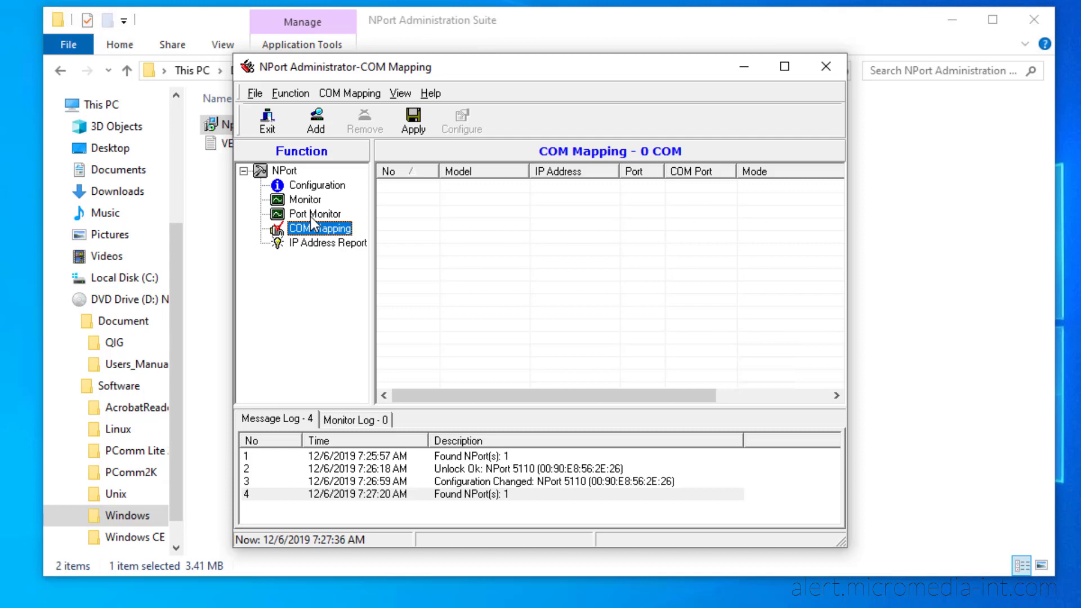
pyautogui.moveTo(316, 120)
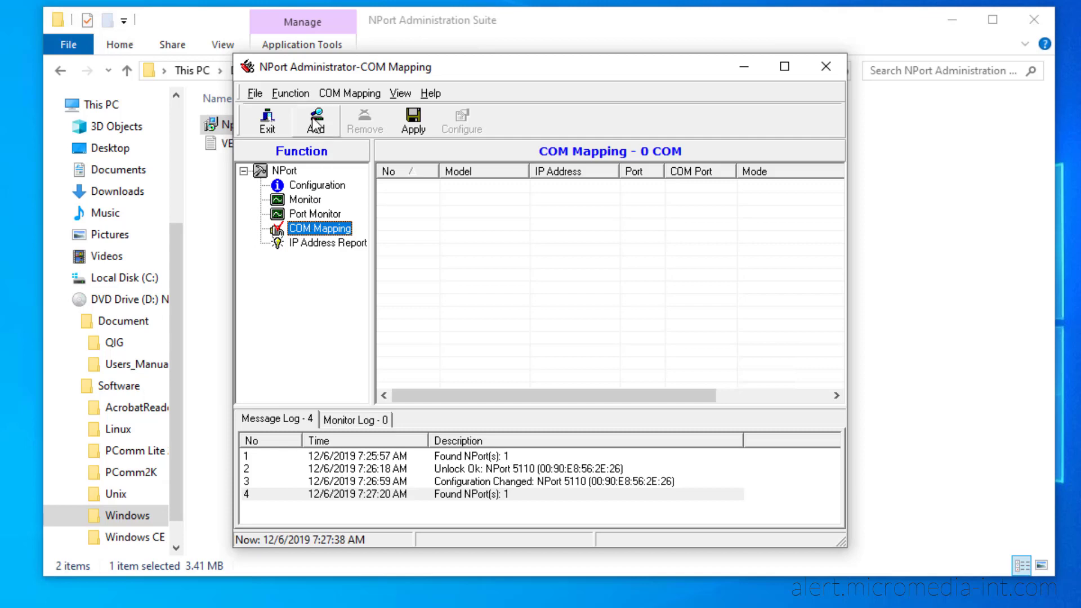
pyautogui.click(316, 120)
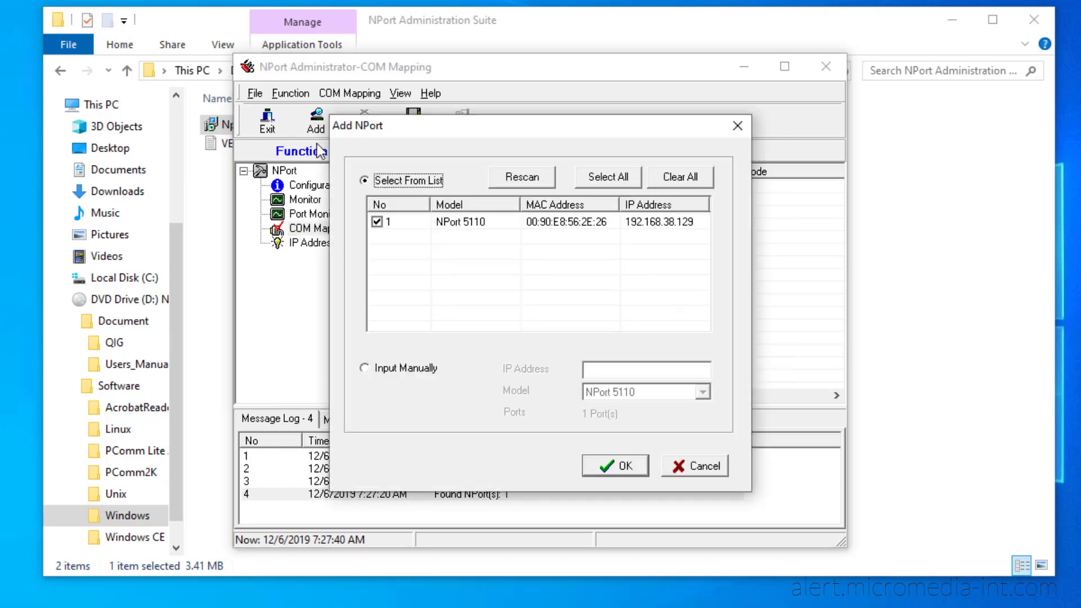
pyautogui.moveTo(624, 237)
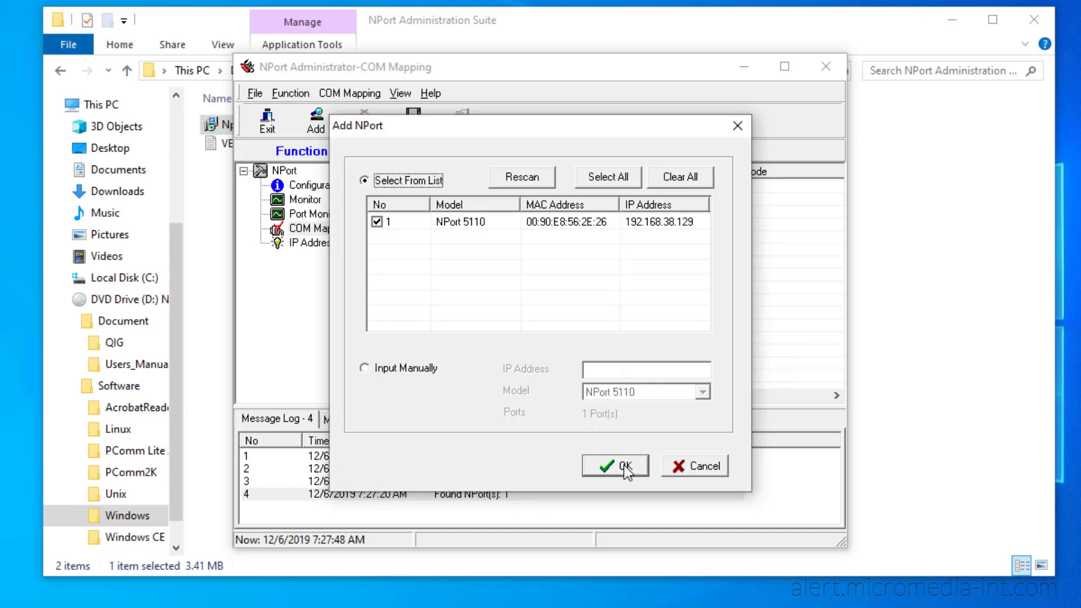
pyautogui.click(614, 465)
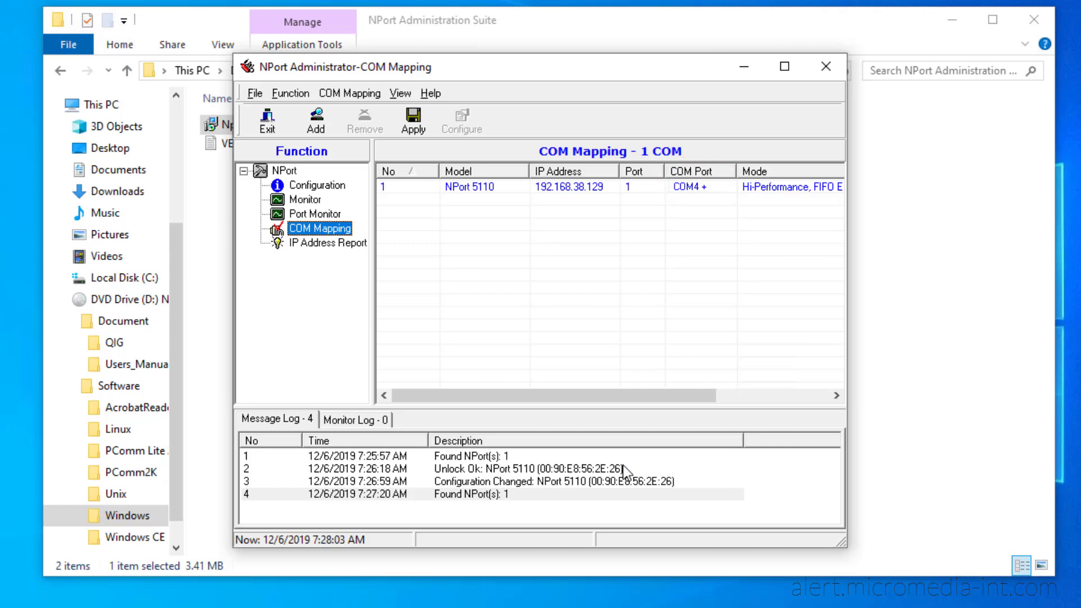
pyautogui.moveTo(412, 120)
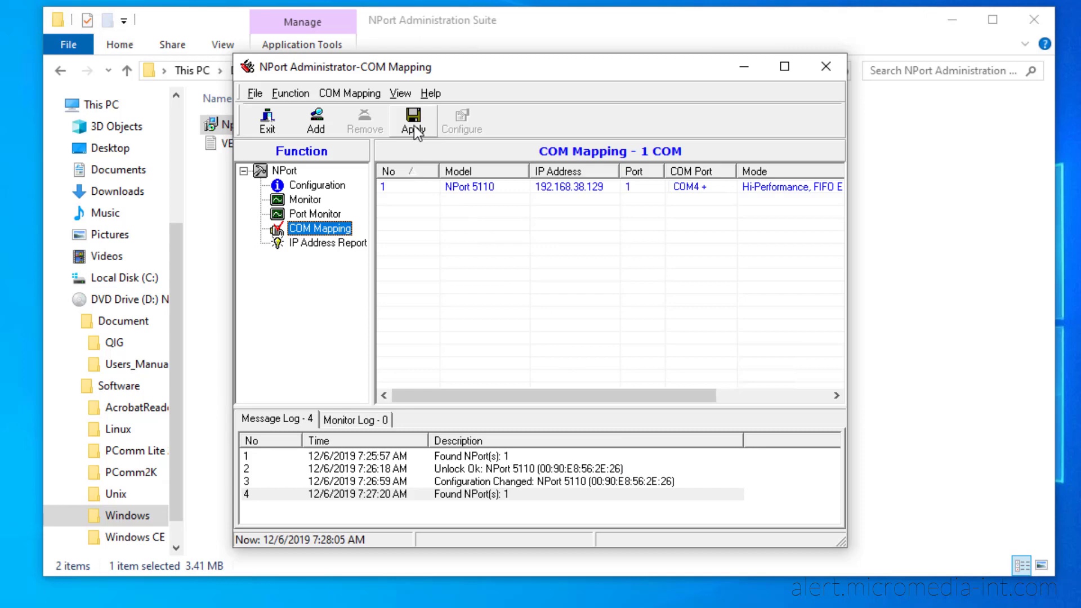
# Apply the COM4 mapping for 192.168.38.129, confirm the prompt, and dismiss the message.
pyautogui.click(412, 120)
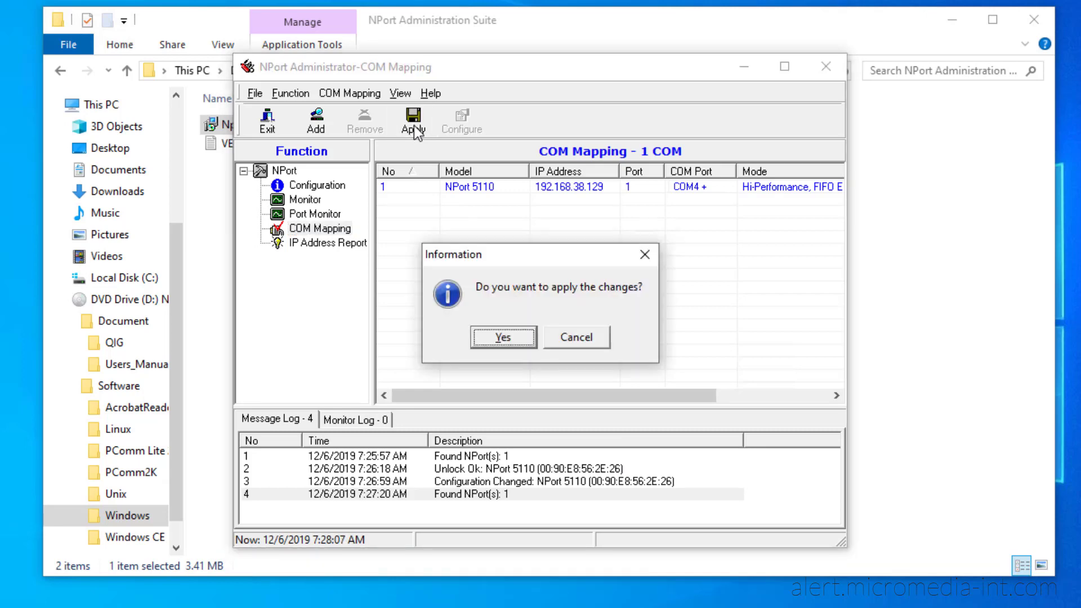
pyautogui.moveTo(503, 337)
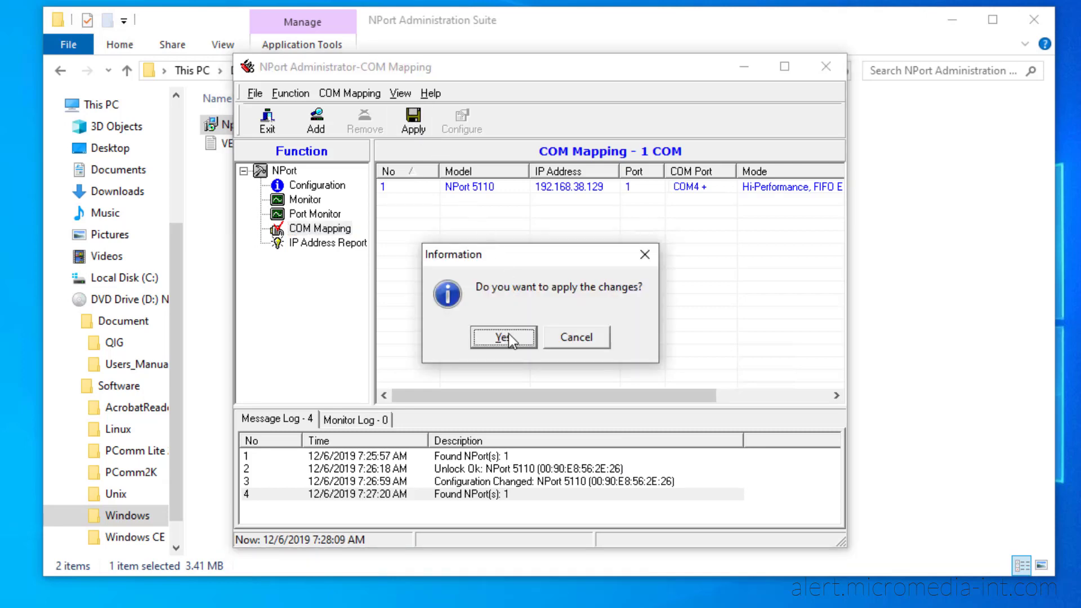
pyautogui.click(503, 337)
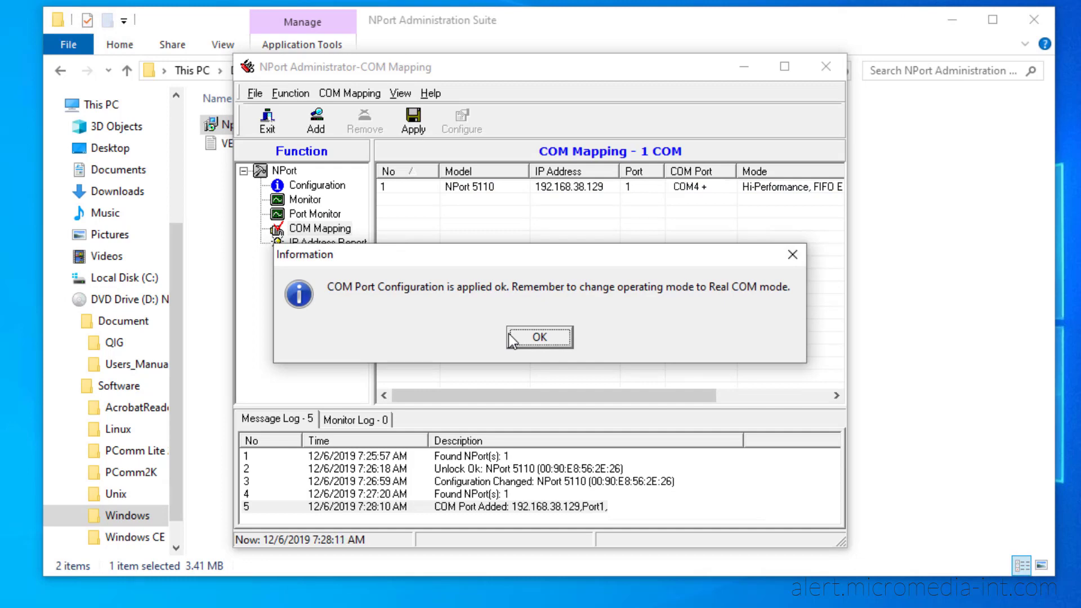
pyautogui.moveTo(516, 305)
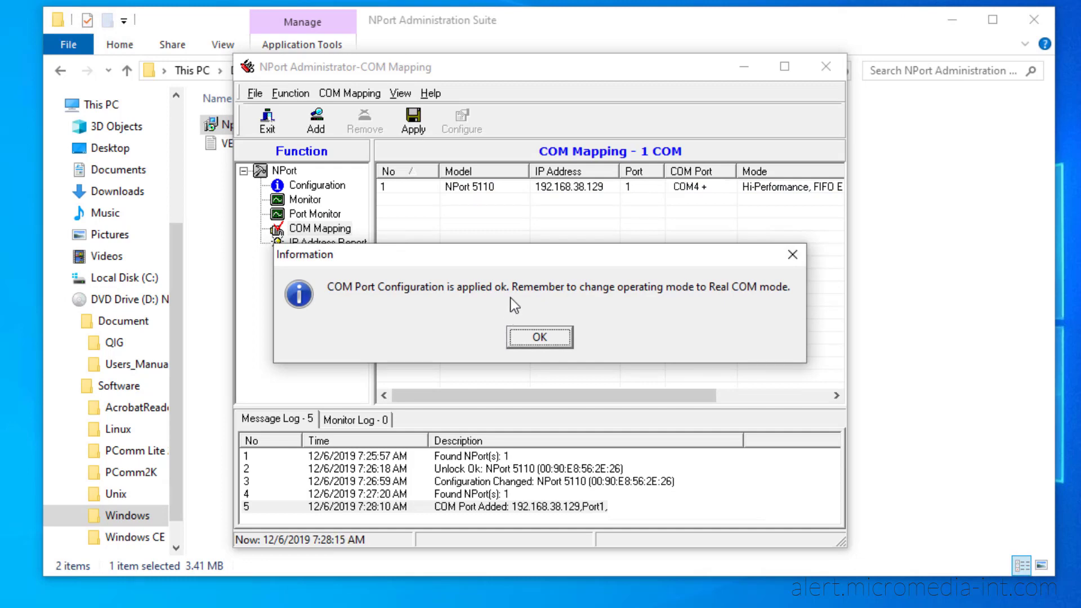
pyautogui.moveTo(540, 337)
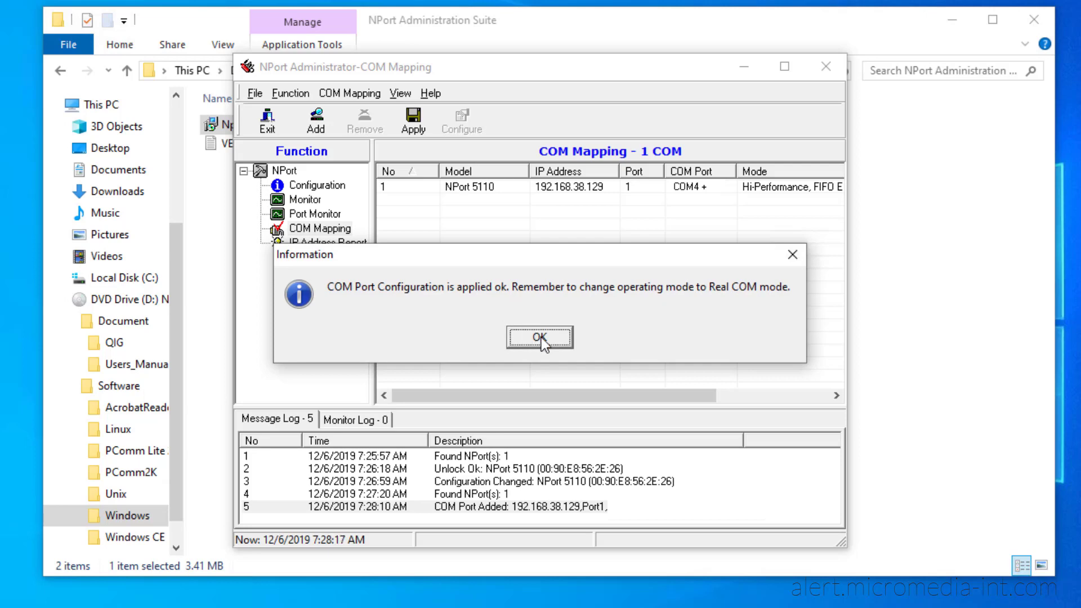
pyautogui.click(540, 337)
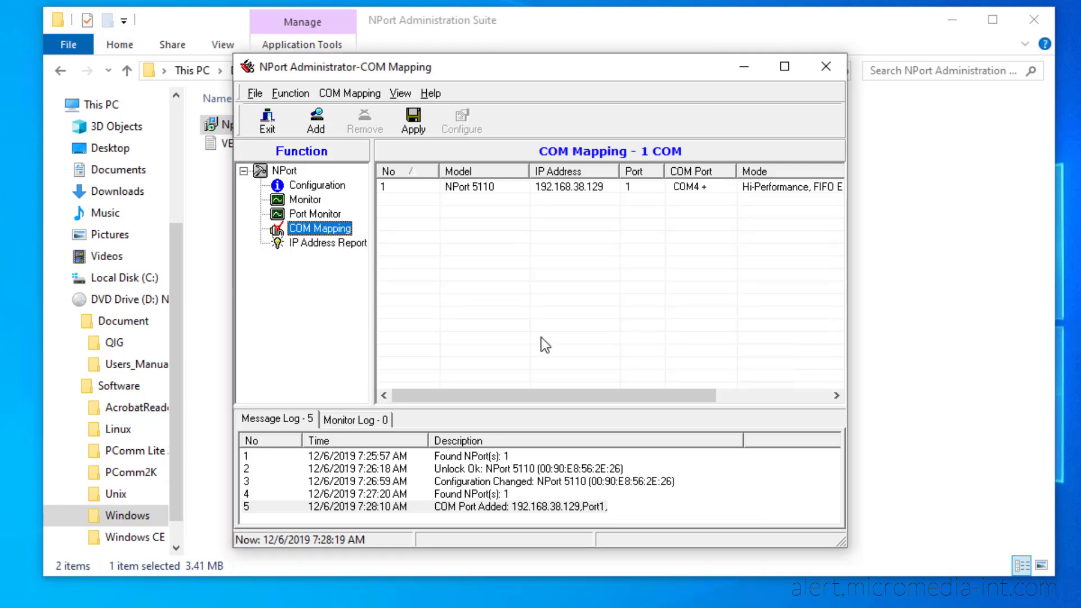
pyautogui.moveTo(335, 200)
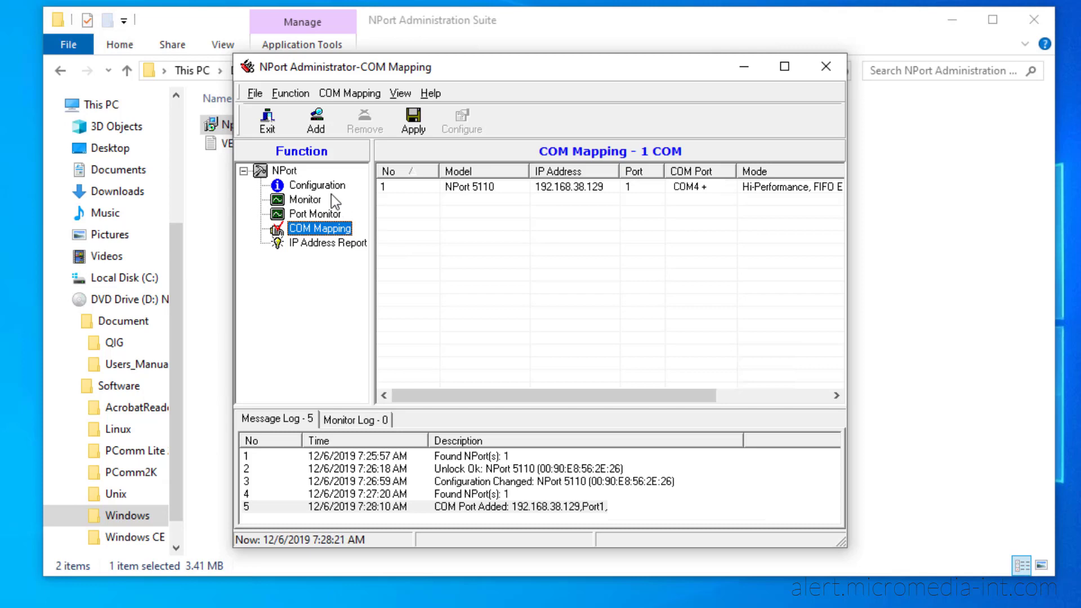
# Check the NPort 5110's Operating Mode tab shows port 1 in Real COM Mode, then close settings.
pyautogui.click(318, 185)
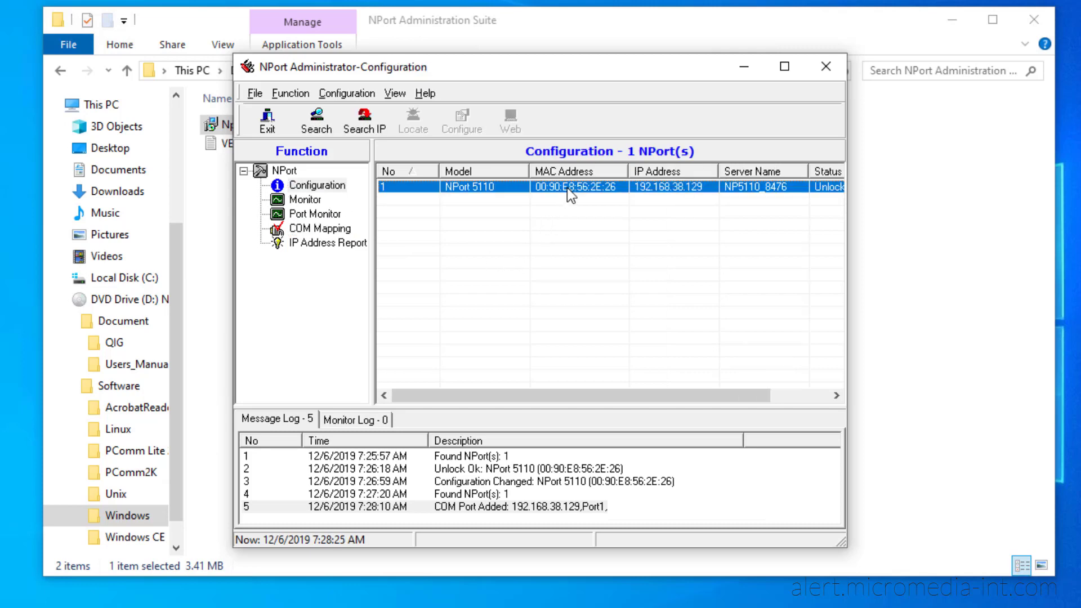
pyautogui.doubleClick(572, 187)
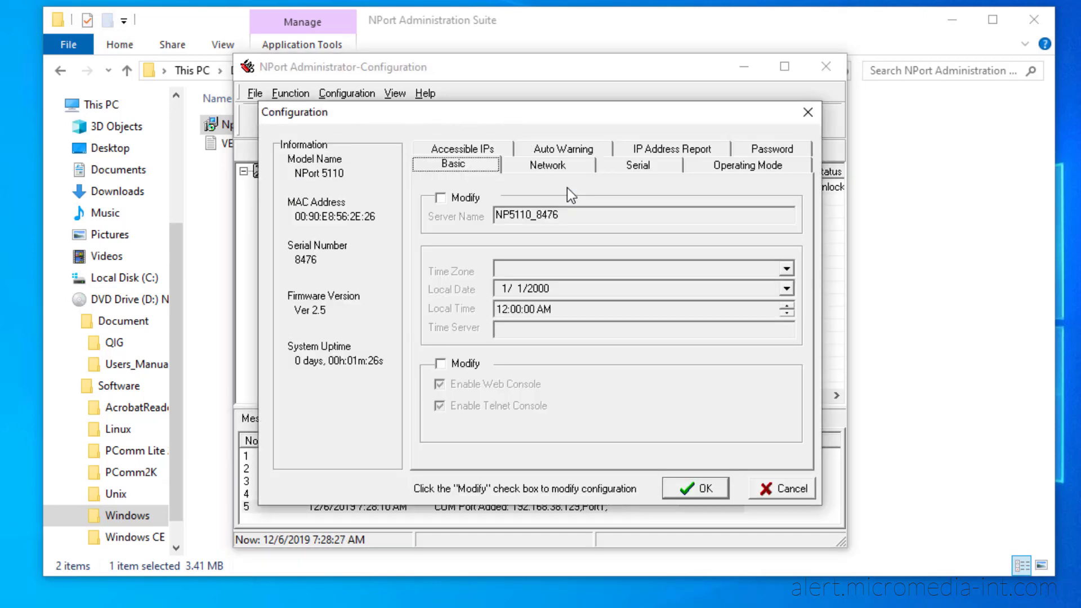
pyautogui.moveTo(744, 176)
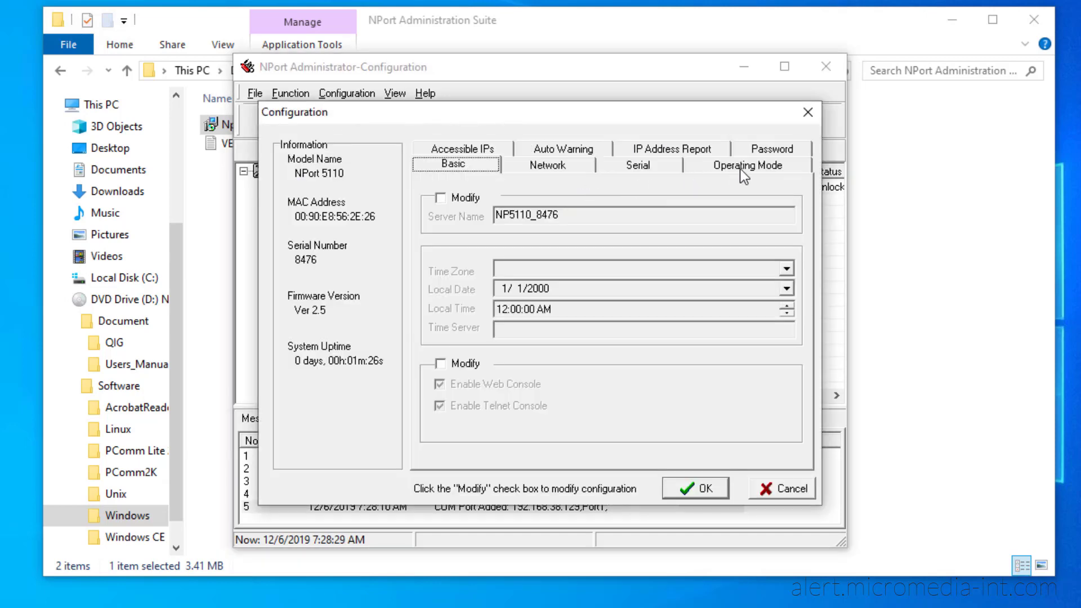
pyautogui.click(746, 165)
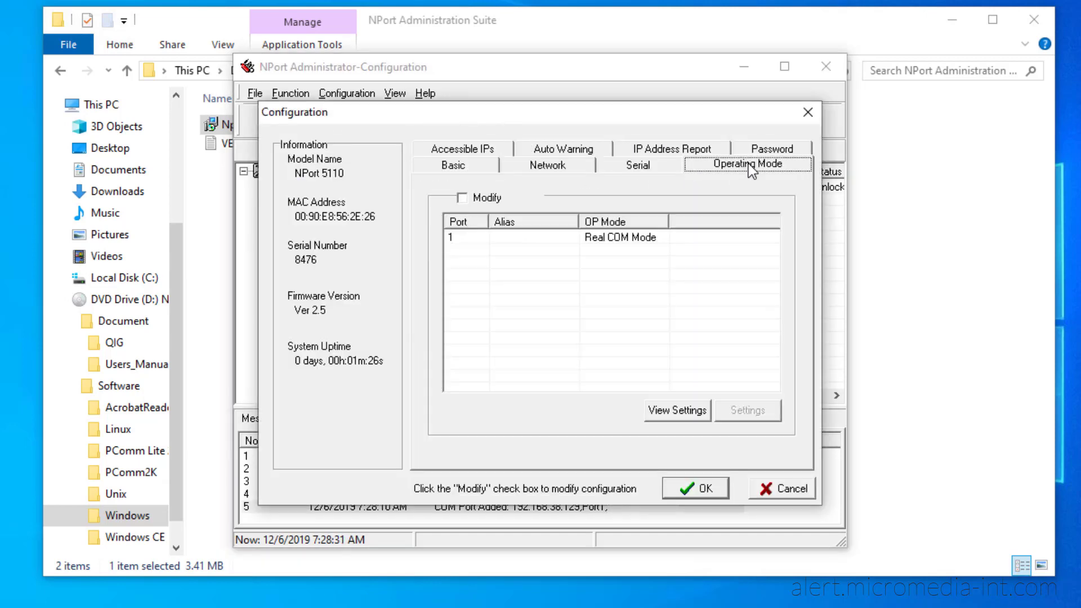
pyautogui.moveTo(578, 228)
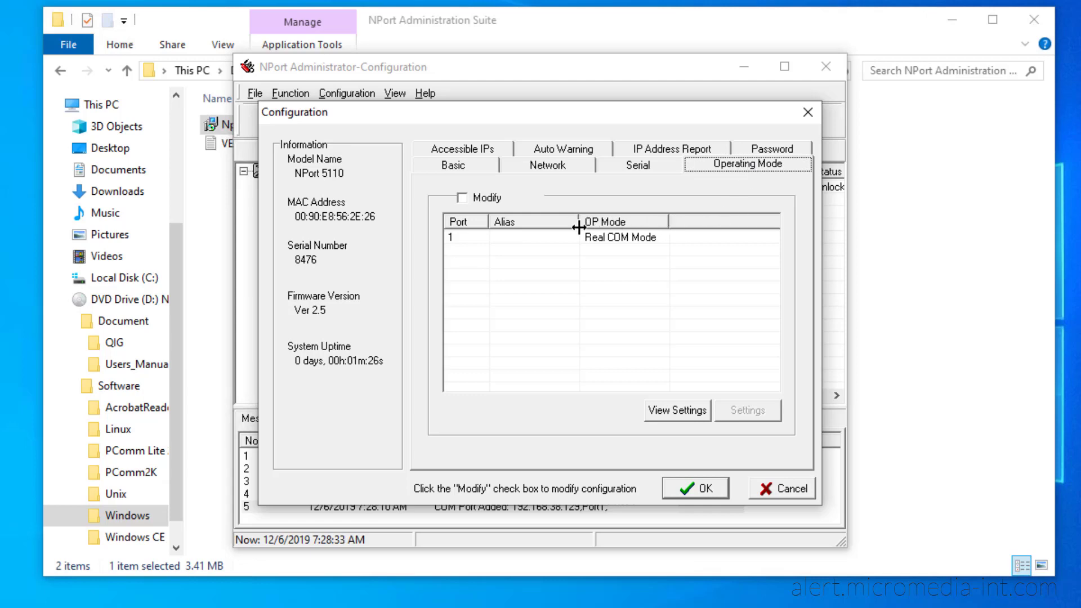
pyautogui.moveTo(656, 250)
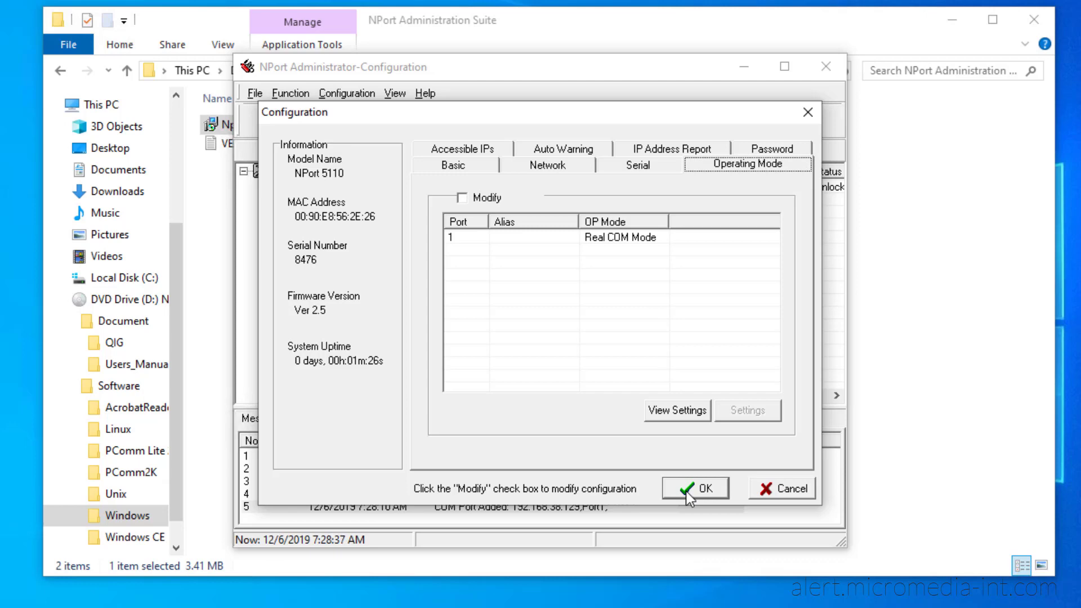
pyautogui.click(694, 489)
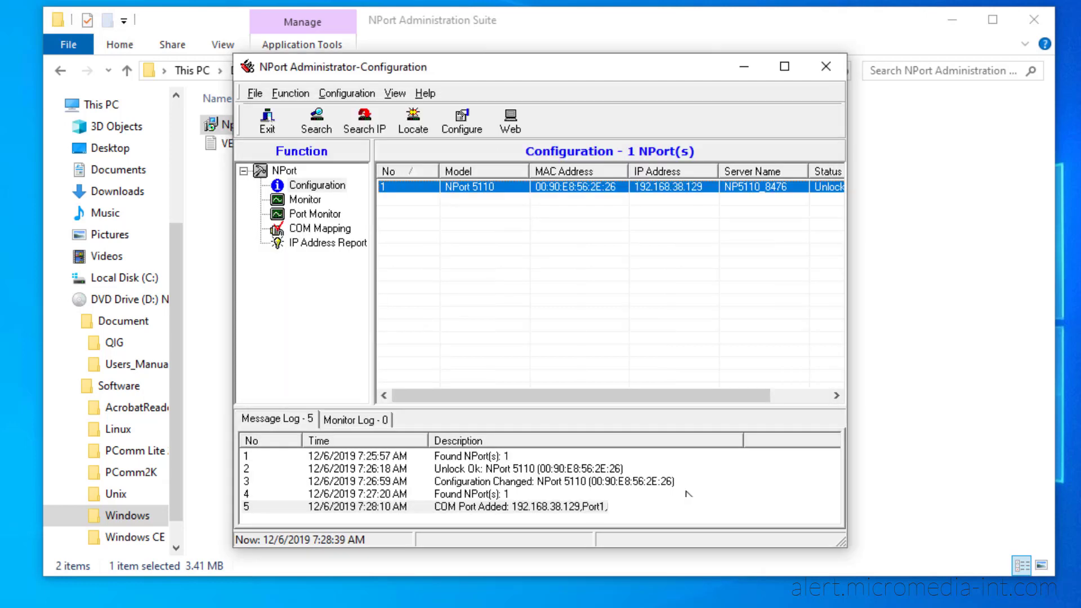
pyautogui.moveTo(827, 68)
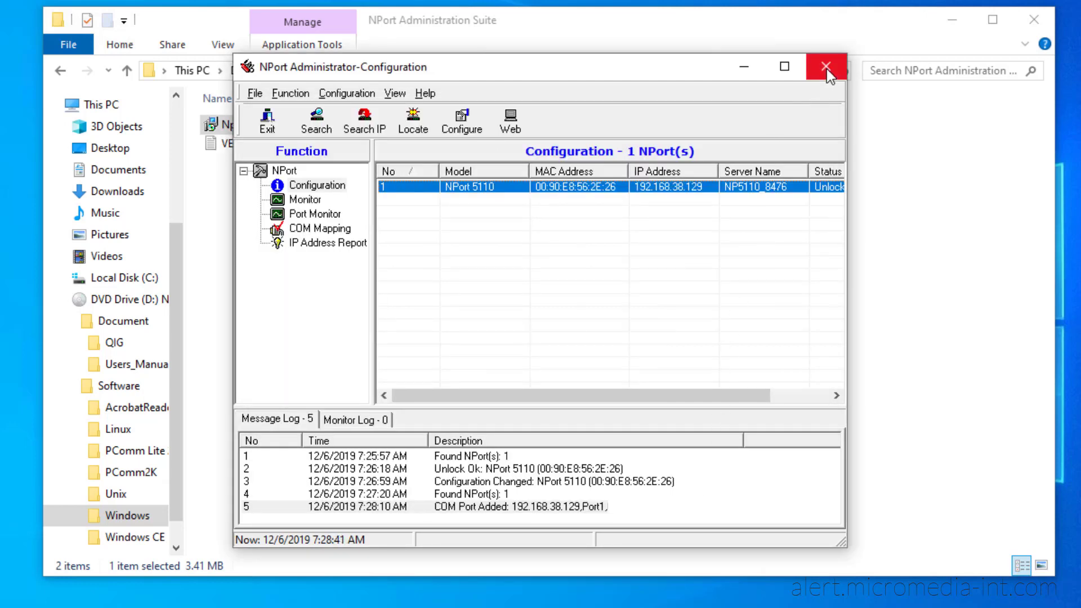
# Close NPort Administrator and open the Start menu showing it under Recently added.
pyautogui.click(826, 68)
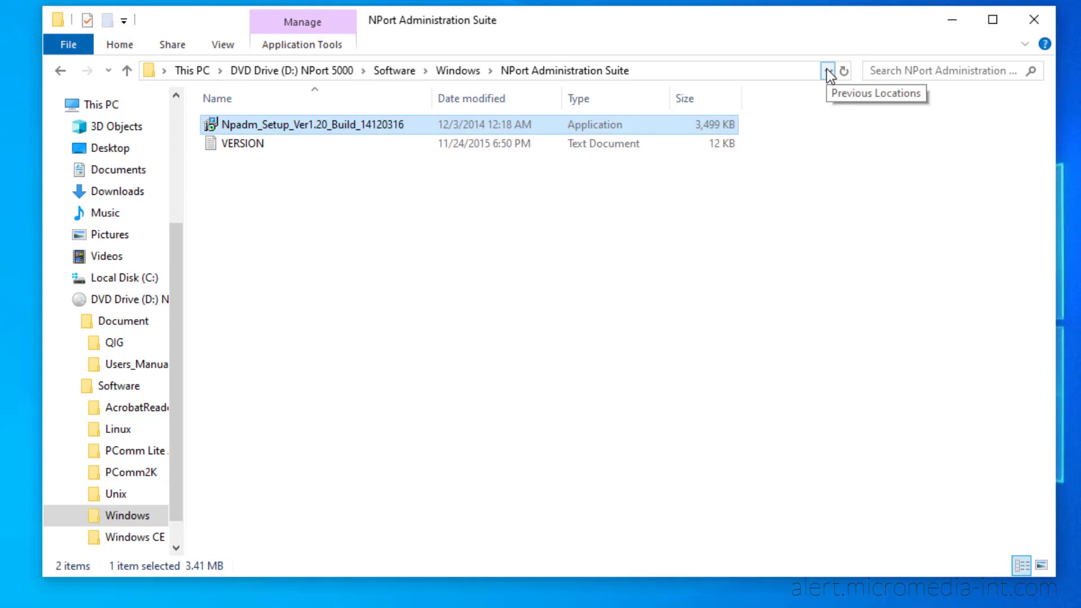
pyautogui.moveTo(688, 350)
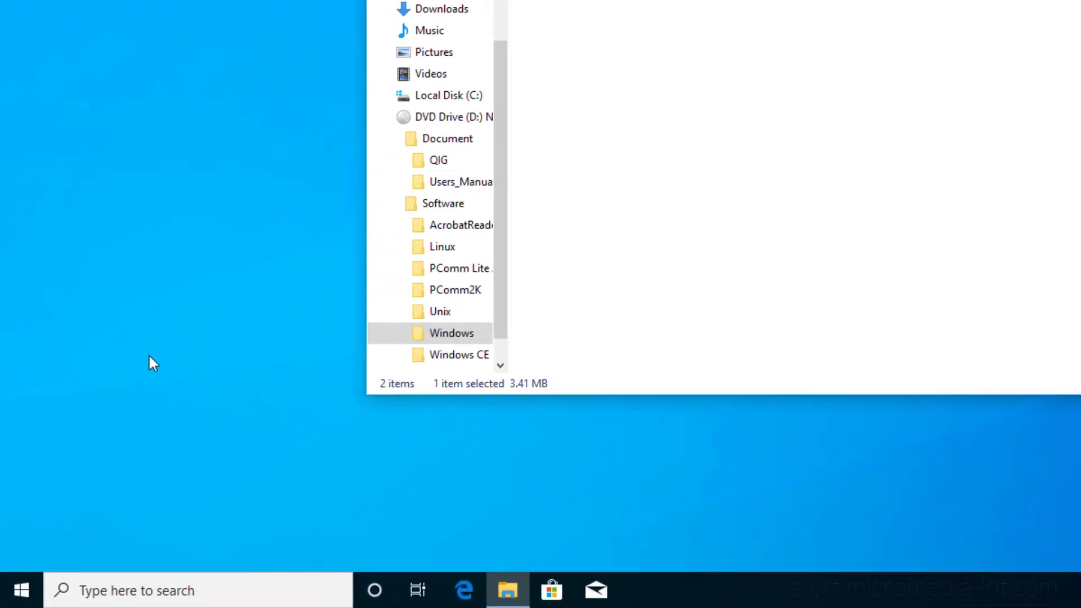
pyautogui.click(21, 590)
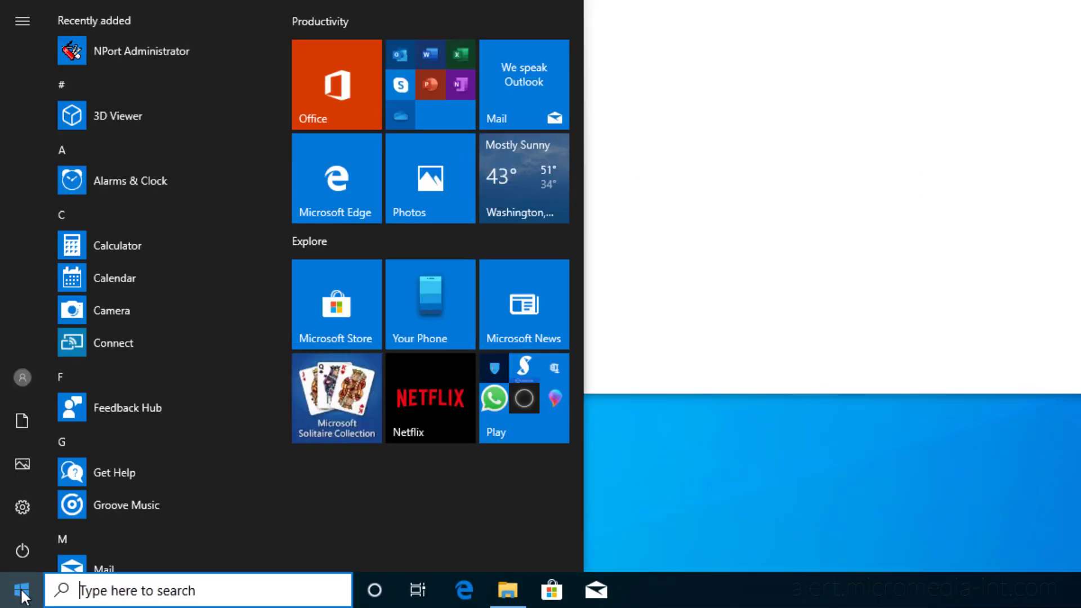
pyautogui.moveTo(138, 88)
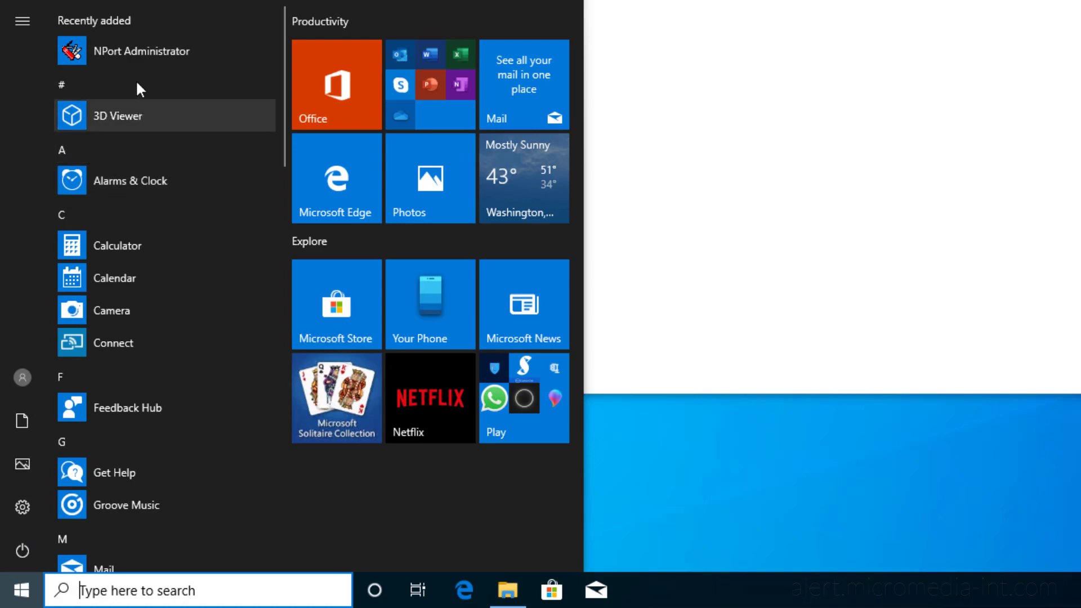